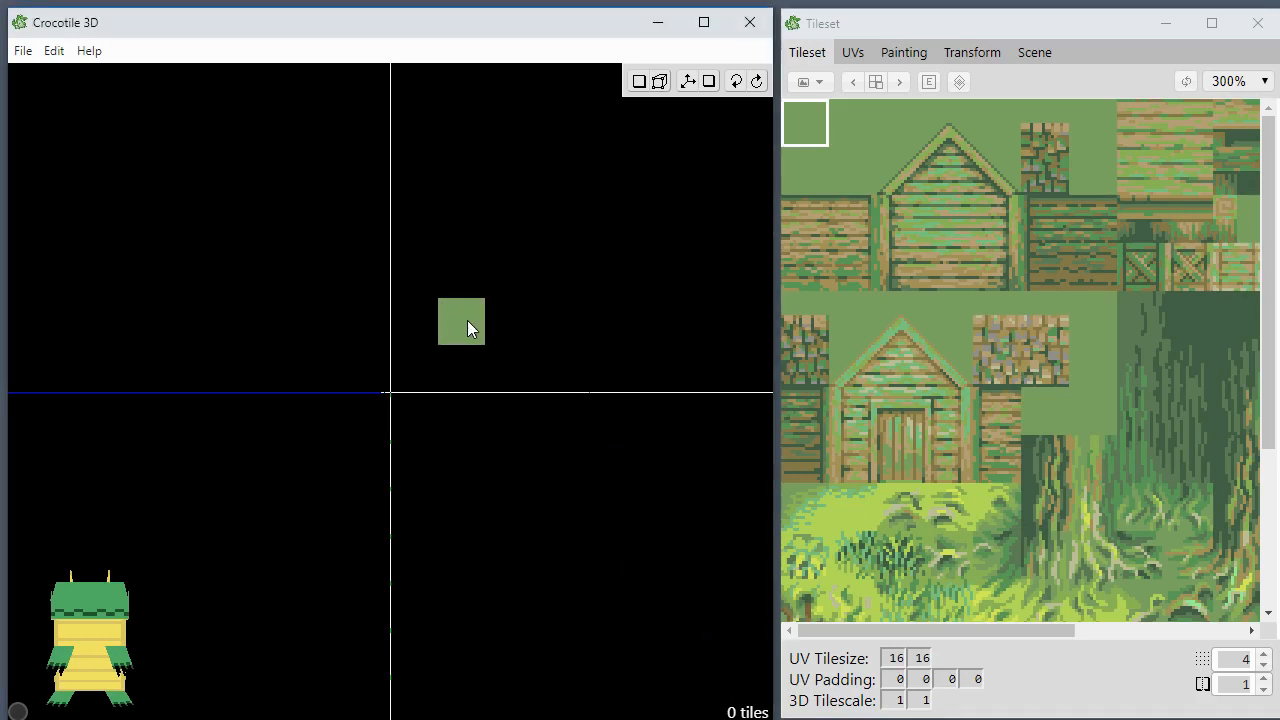
{"action": "mouse_move", "coordinate": [472, 352]}
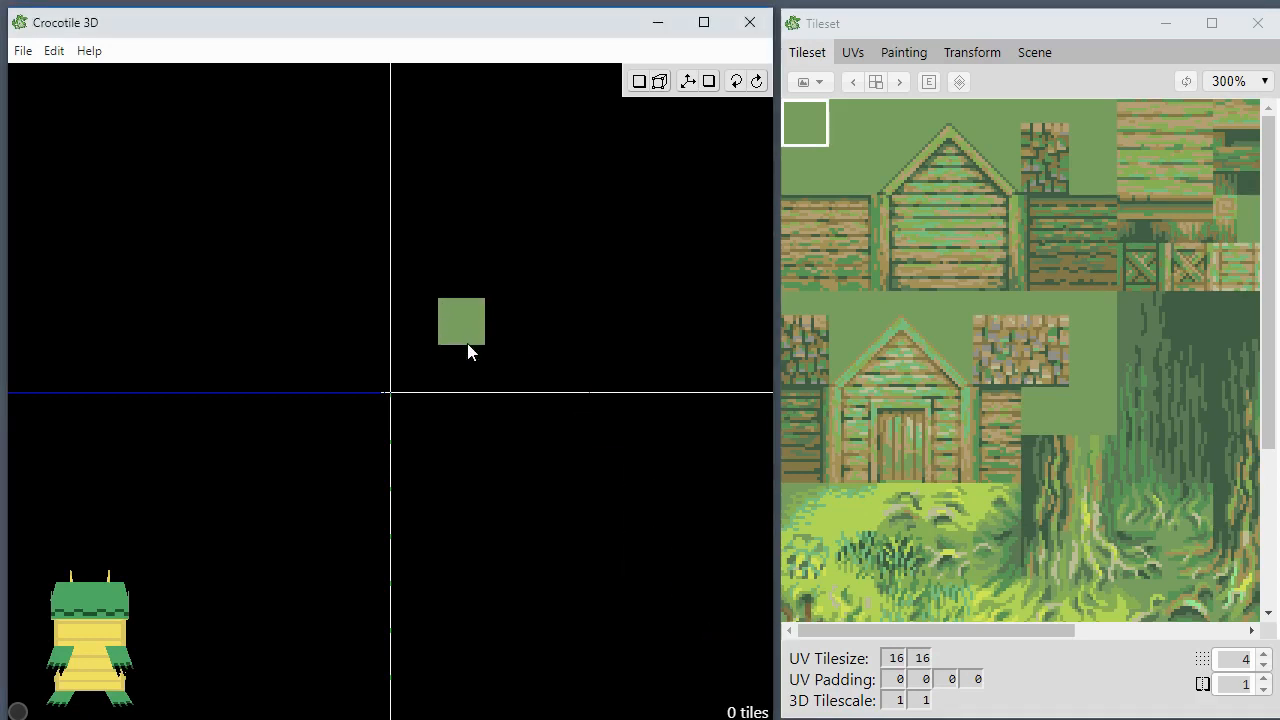
Step: Place two plain green tiles side by side as a flat ground patch
{"action": "left_click", "coordinate": [638, 80]}
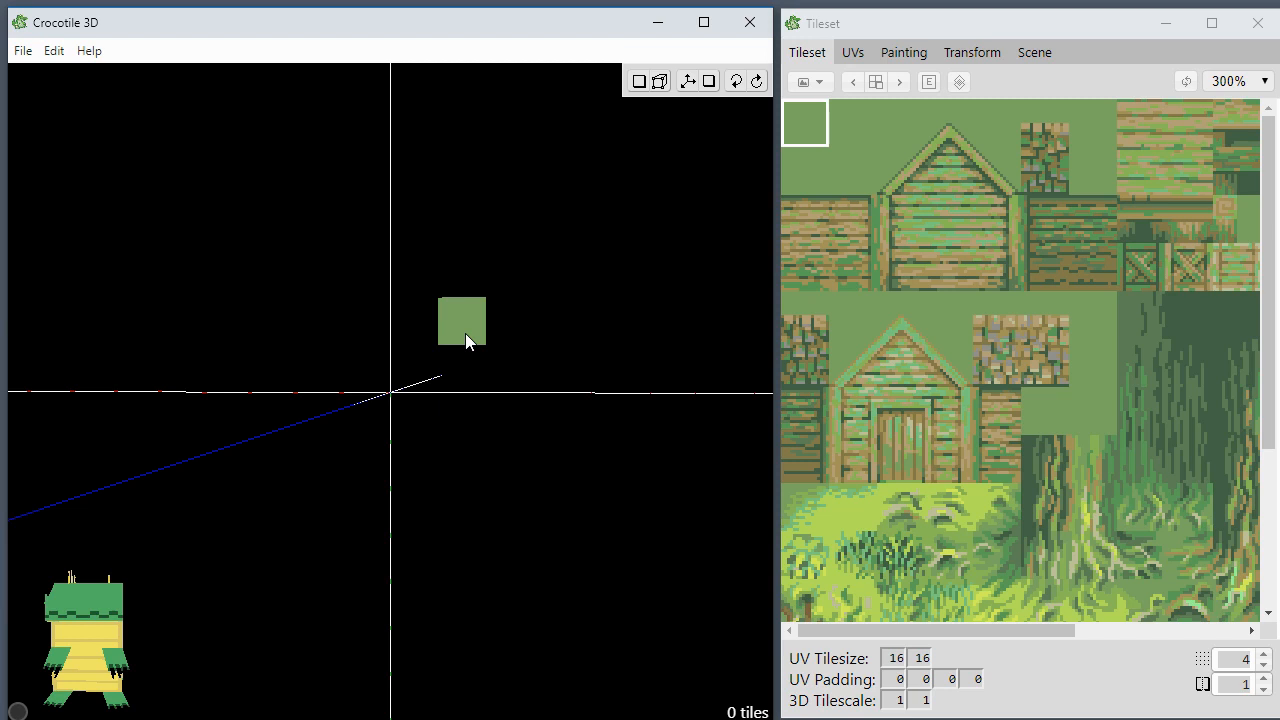
{"action": "left_click", "coordinate": [638, 80]}
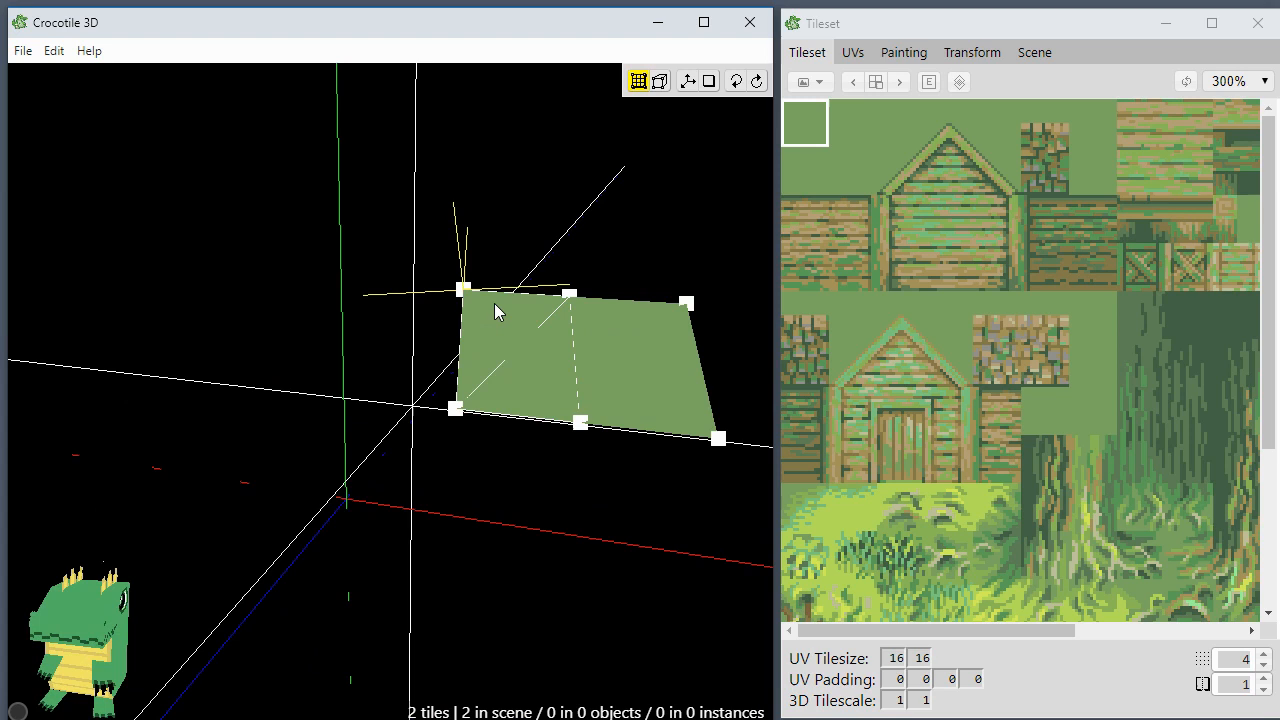
{"action": "mouse_move", "coordinate": [558, 310]}
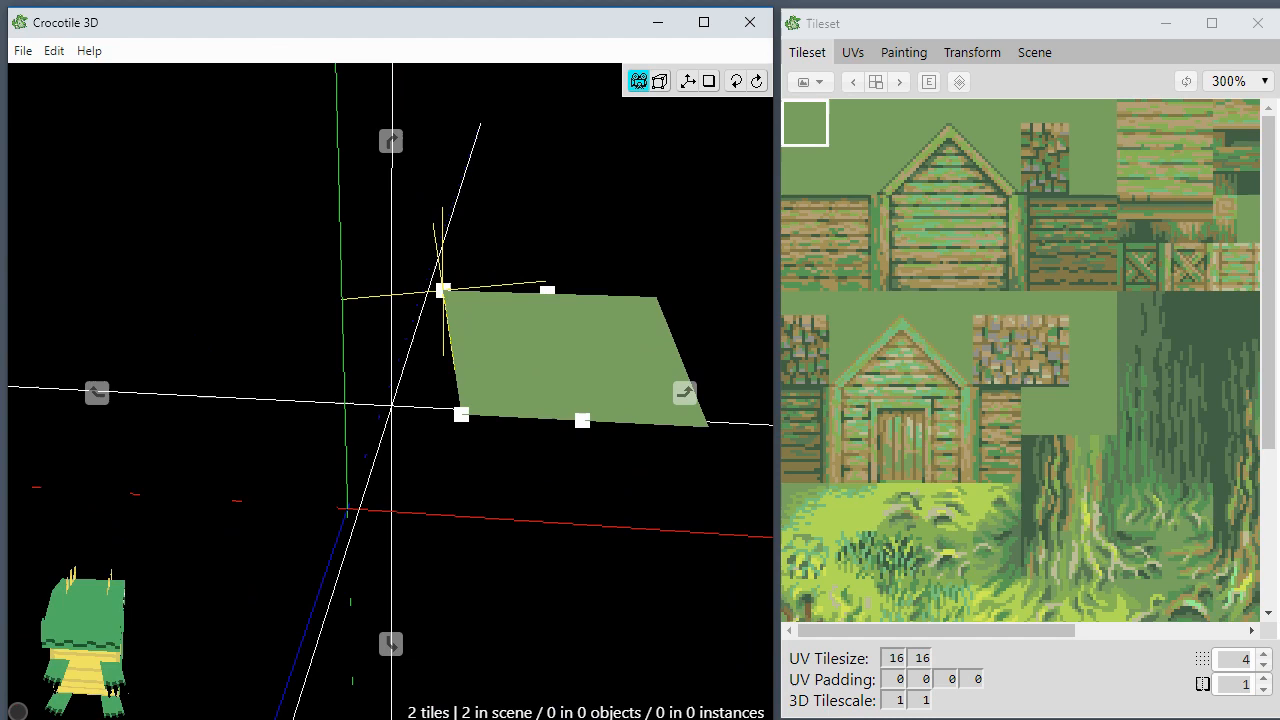
Step: Place more plain green tiles around the scene, bringing the total to six
{"action": "left_click", "coordinate": [638, 80]}
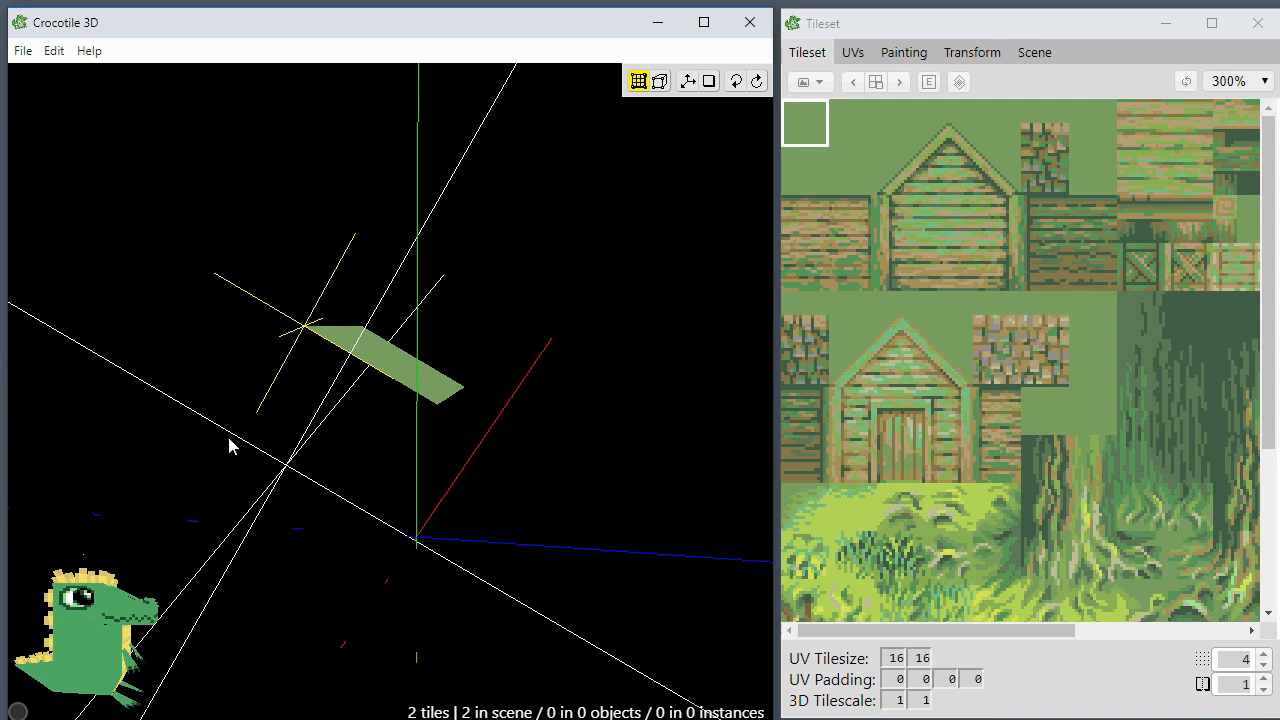
{"action": "left_click", "coordinate": [638, 80]}
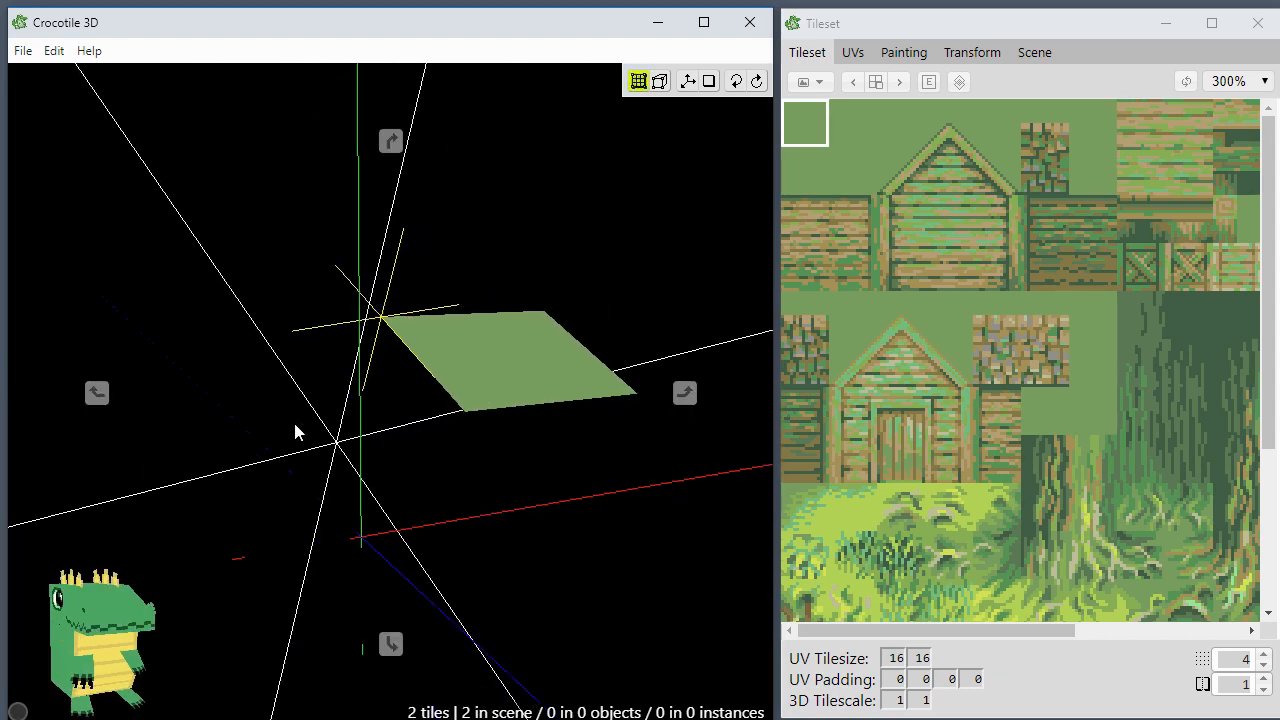
{"action": "left_click", "coordinate": [638, 80]}
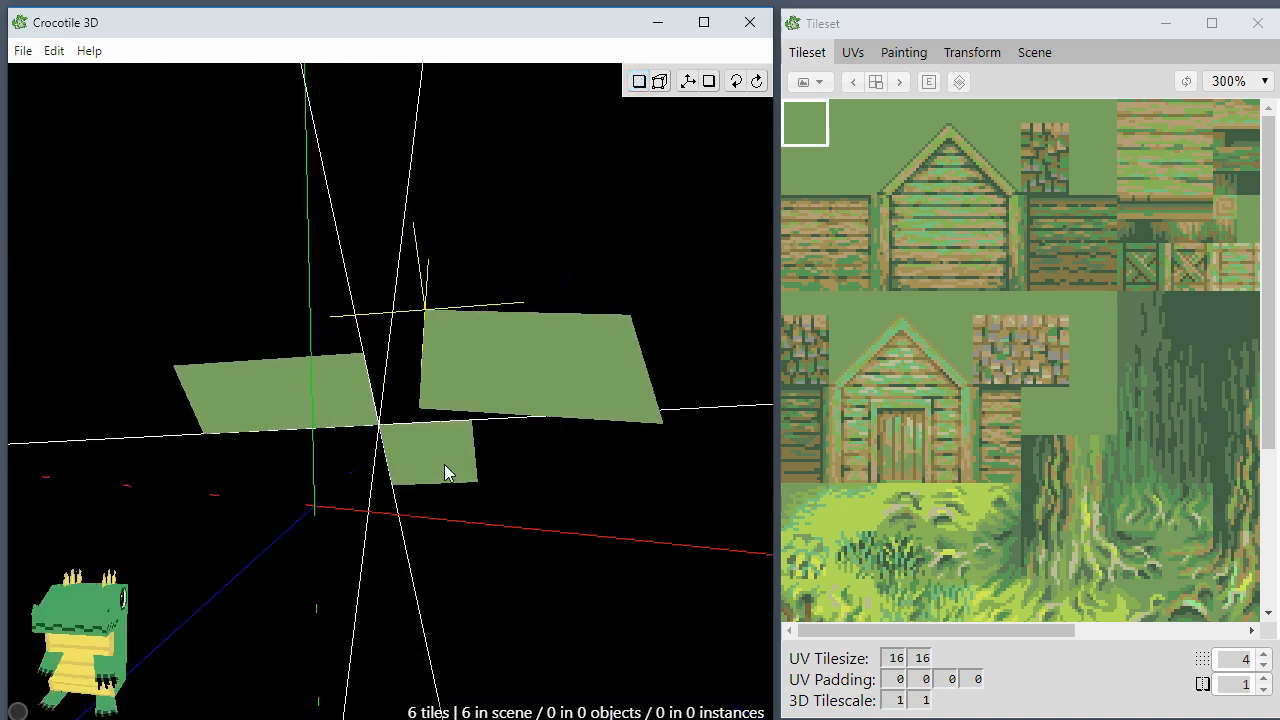
Step: Raise the shared corner of the green tiles into a peaked slope
{"action": "left_click", "coordinate": [638, 80]}
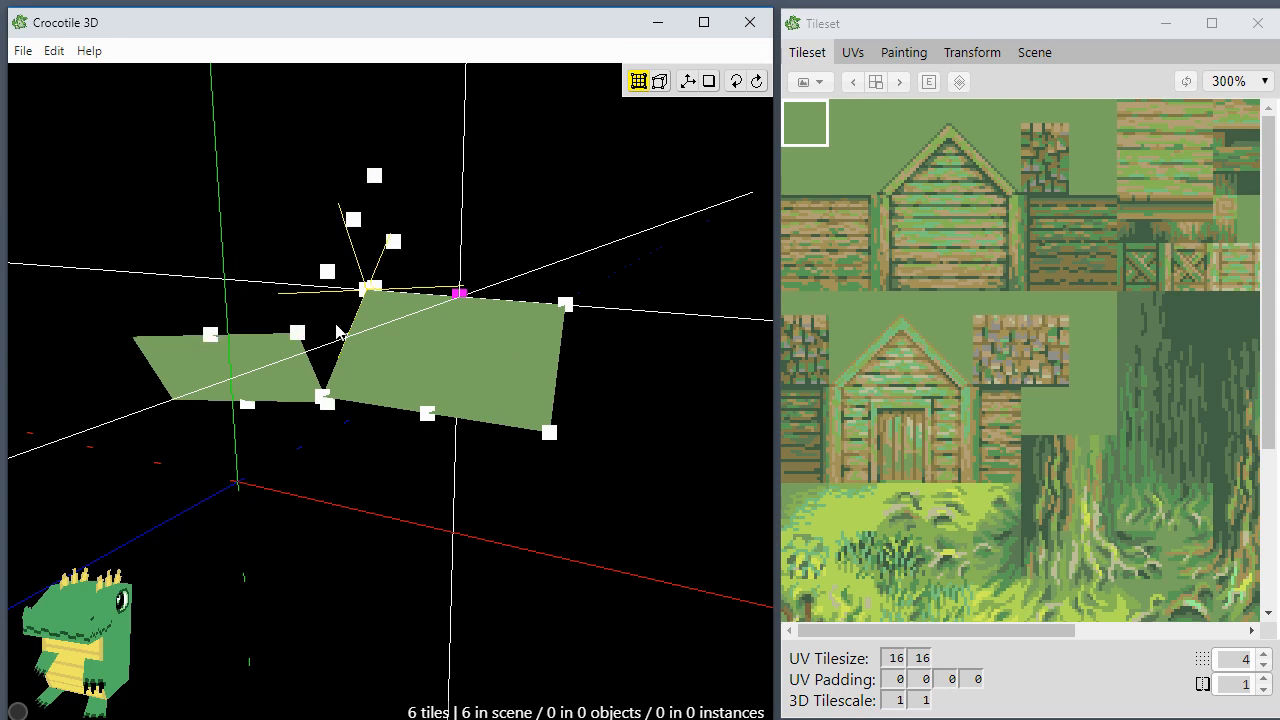
{"action": "left_click", "coordinate": [636, 80]}
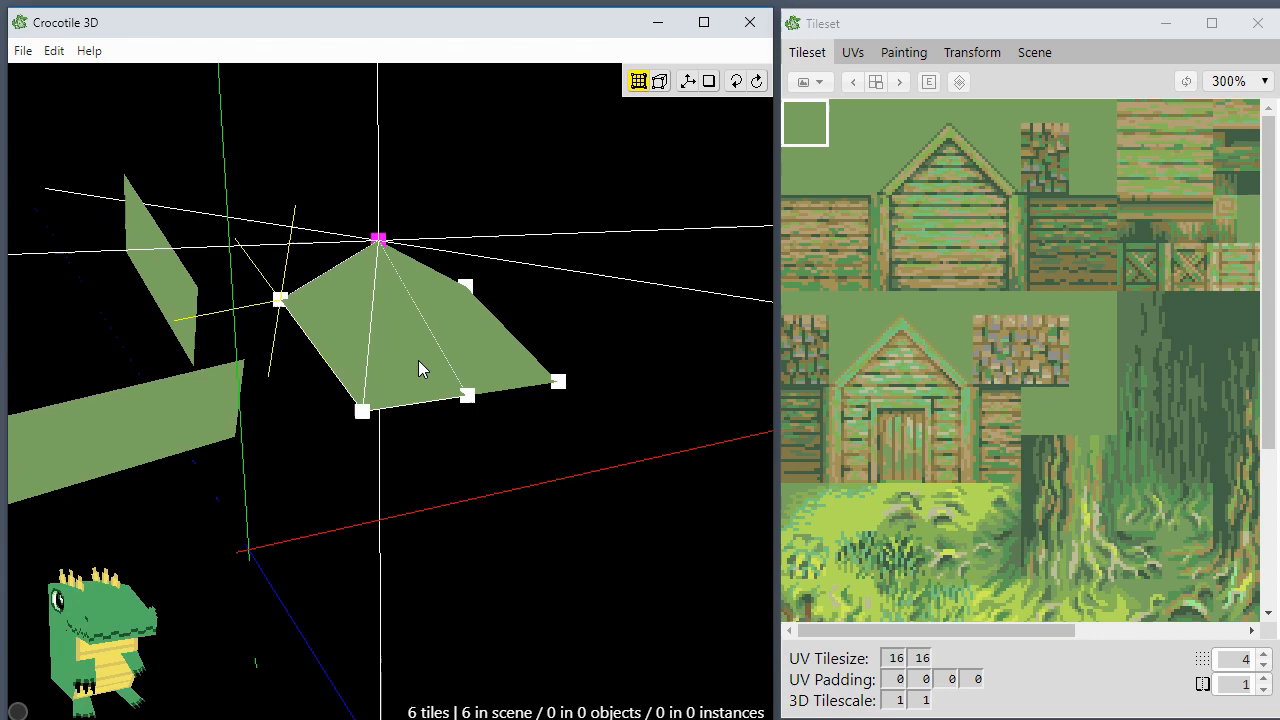
{"action": "mouse_move", "coordinate": [370, 278]}
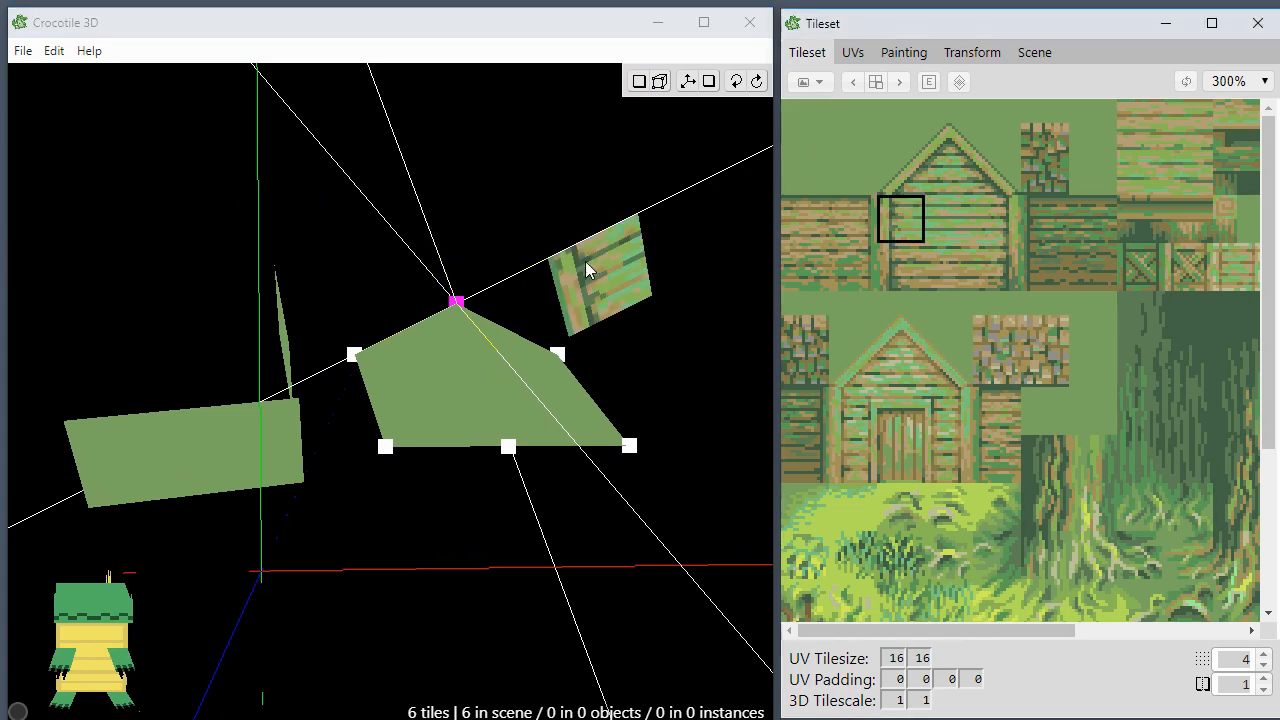
Step: Place wooden-plank tiles, clear the scene to zero tiles, and choose another plank texture
{"action": "left_click", "coordinate": [638, 80]}
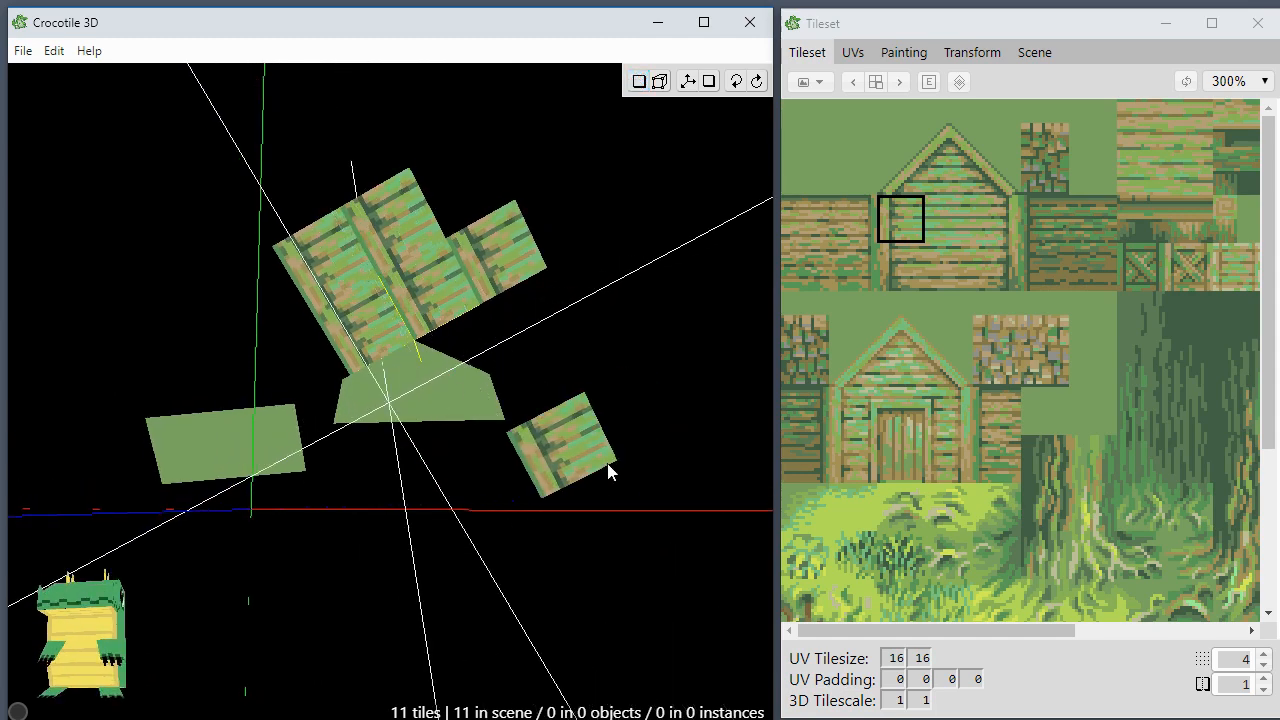
{"action": "left_click", "coordinate": [640, 80]}
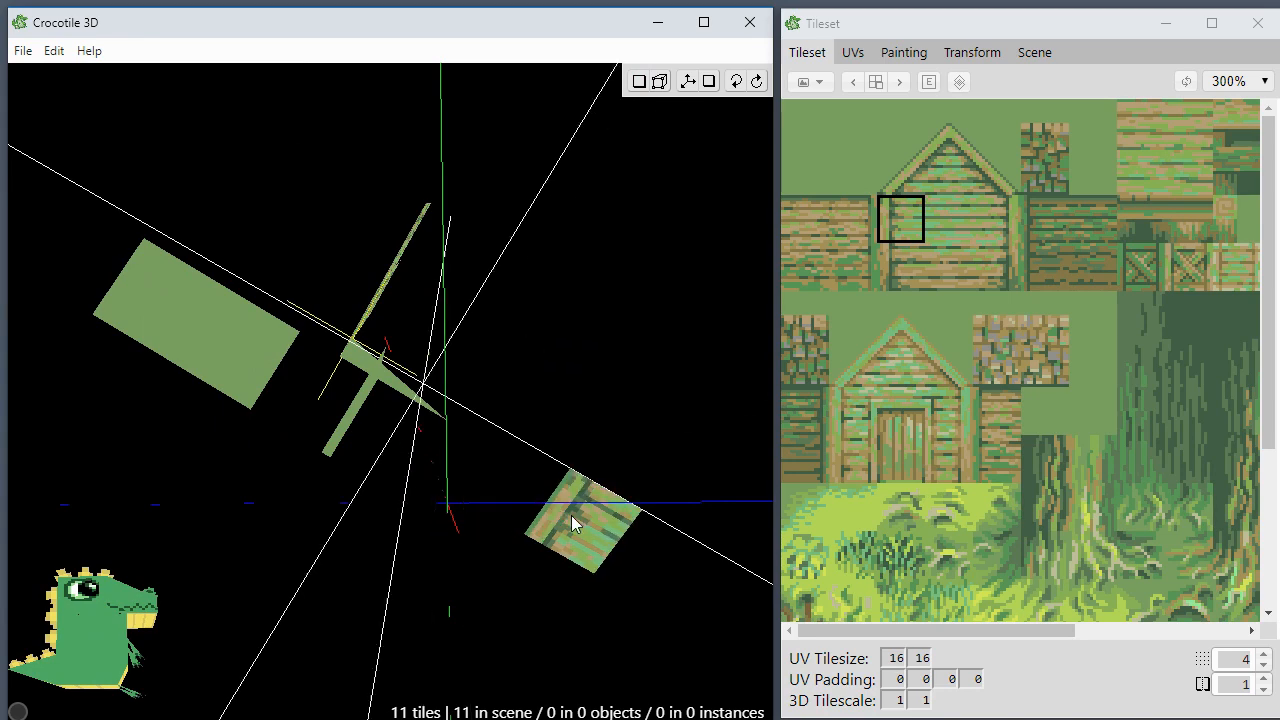
{"action": "left_click", "coordinate": [640, 80]}
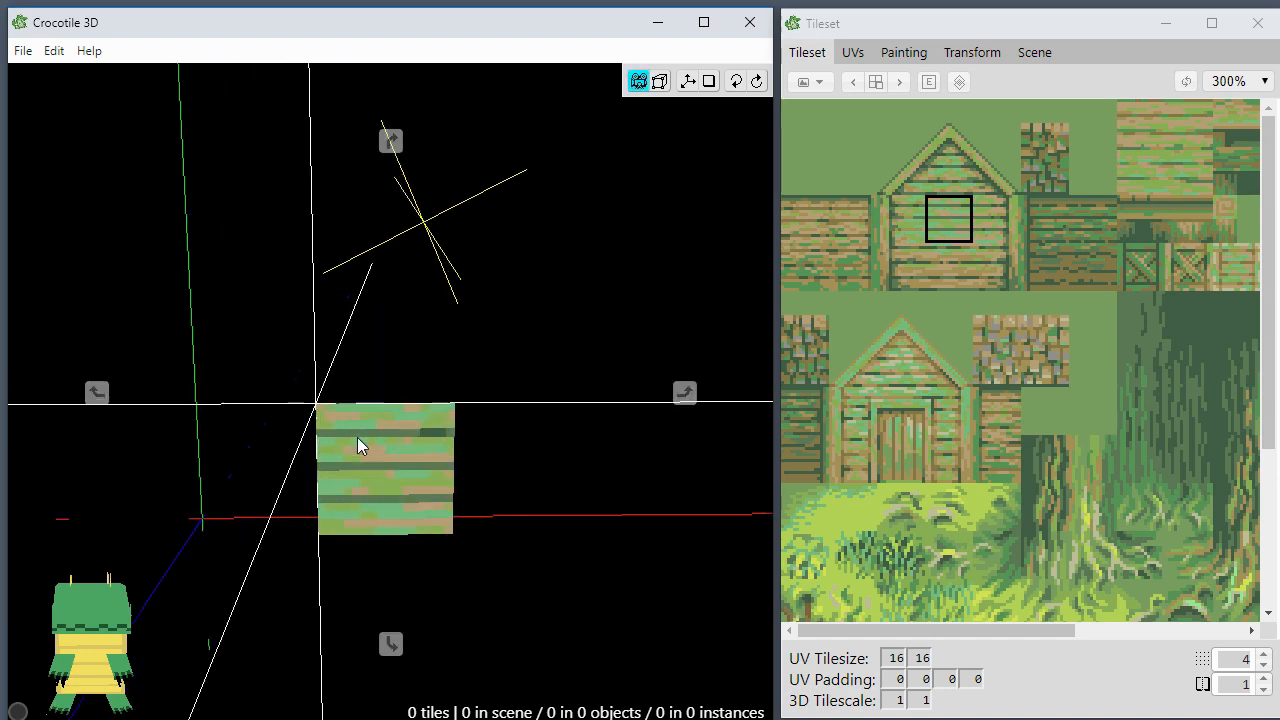
Step: Lay plank tiles into two walls meeting at a corner, leaving a window gap near the bottom
{"action": "left_click", "coordinate": [638, 80]}
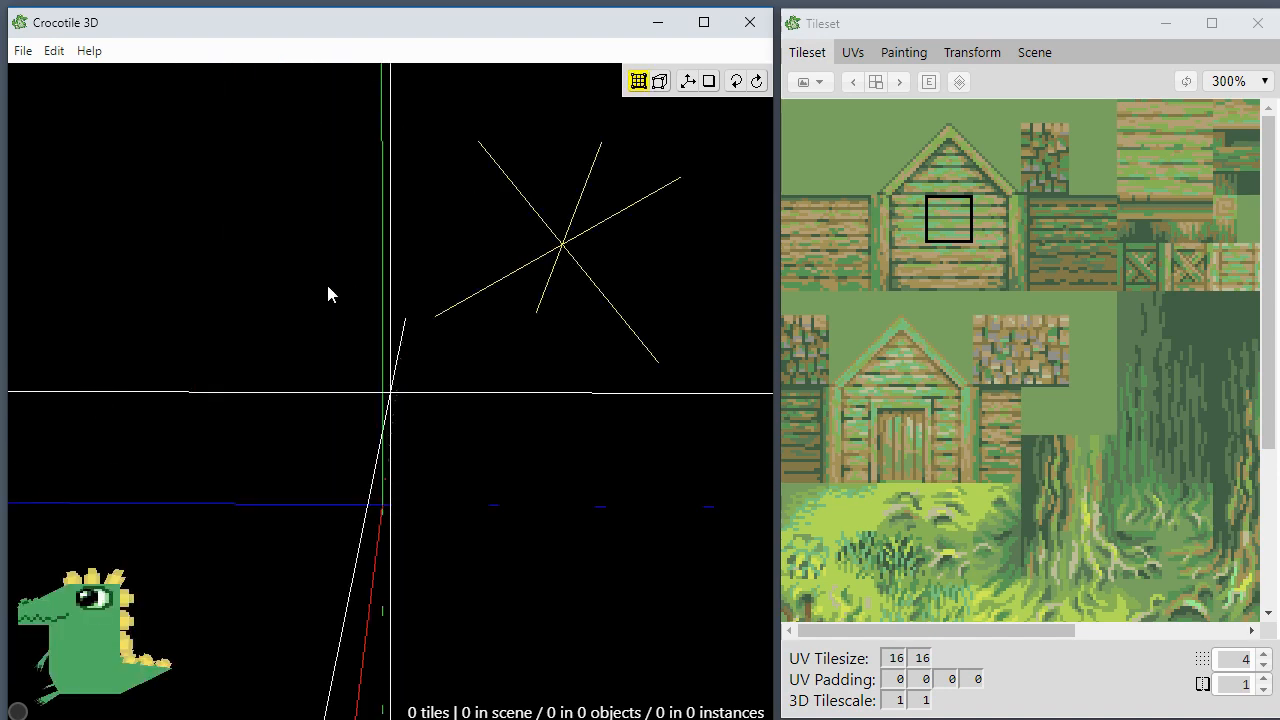
{"action": "left_click", "coordinate": [638, 80]}
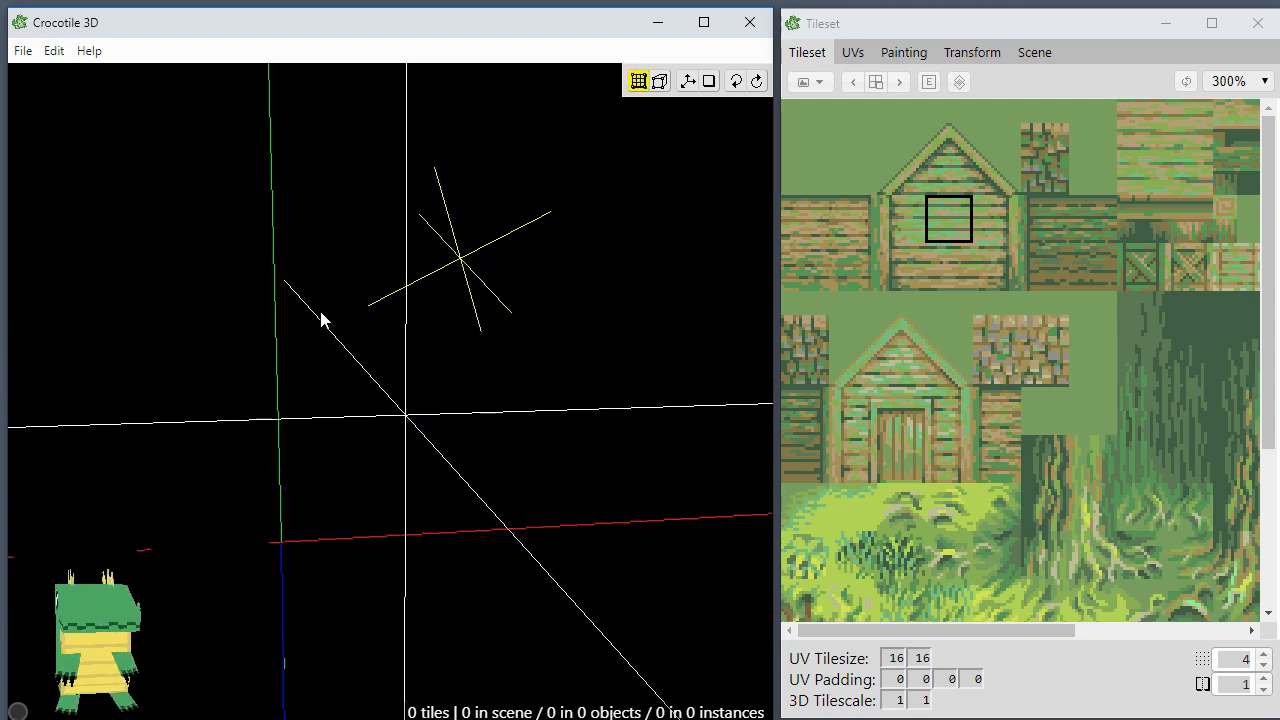
{"action": "left_click", "coordinate": [638, 80]}
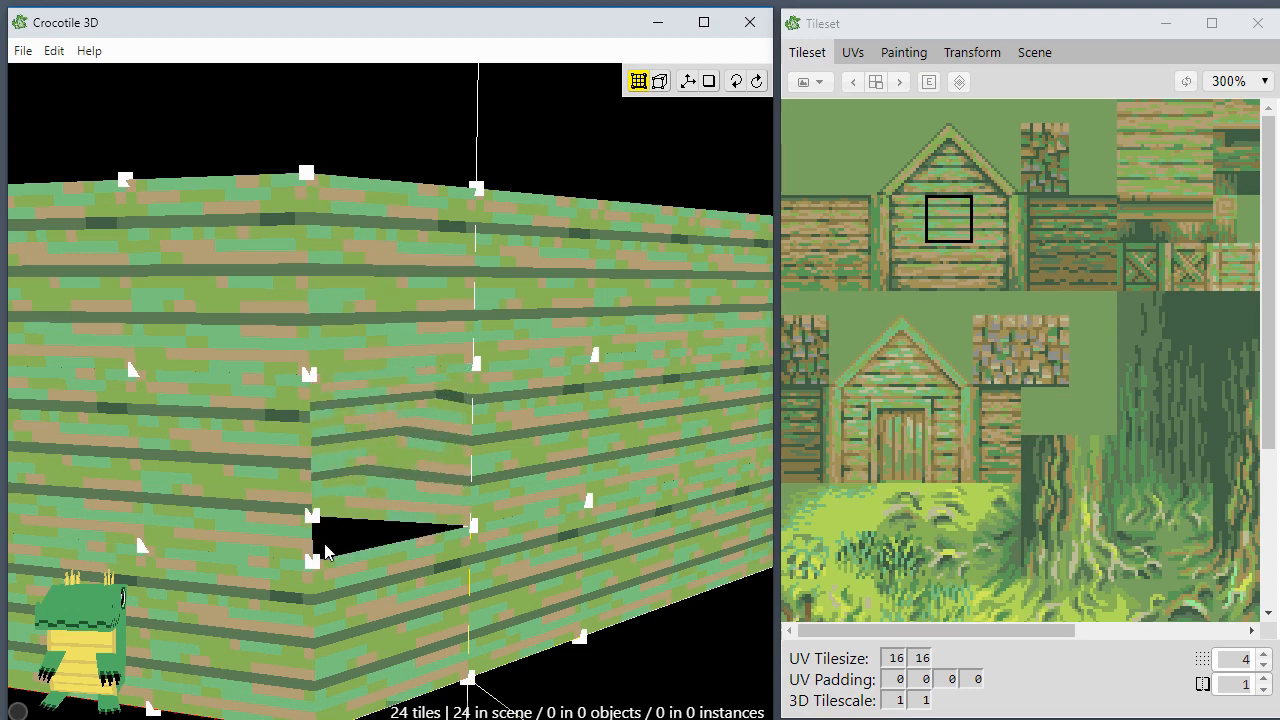
Step: Paint bright green grass under the plank walls and extend them to 41 tiles
{"action": "left_click", "coordinate": [638, 80]}
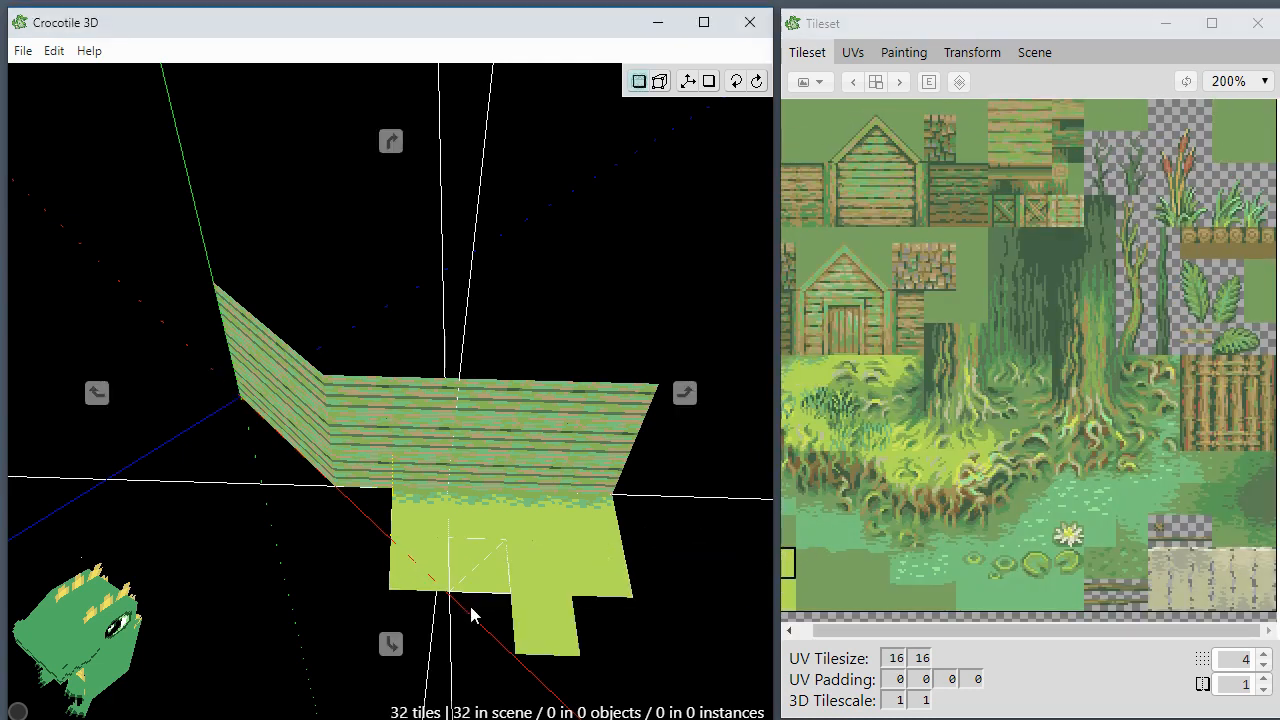
{"action": "left_click", "coordinate": [638, 80]}
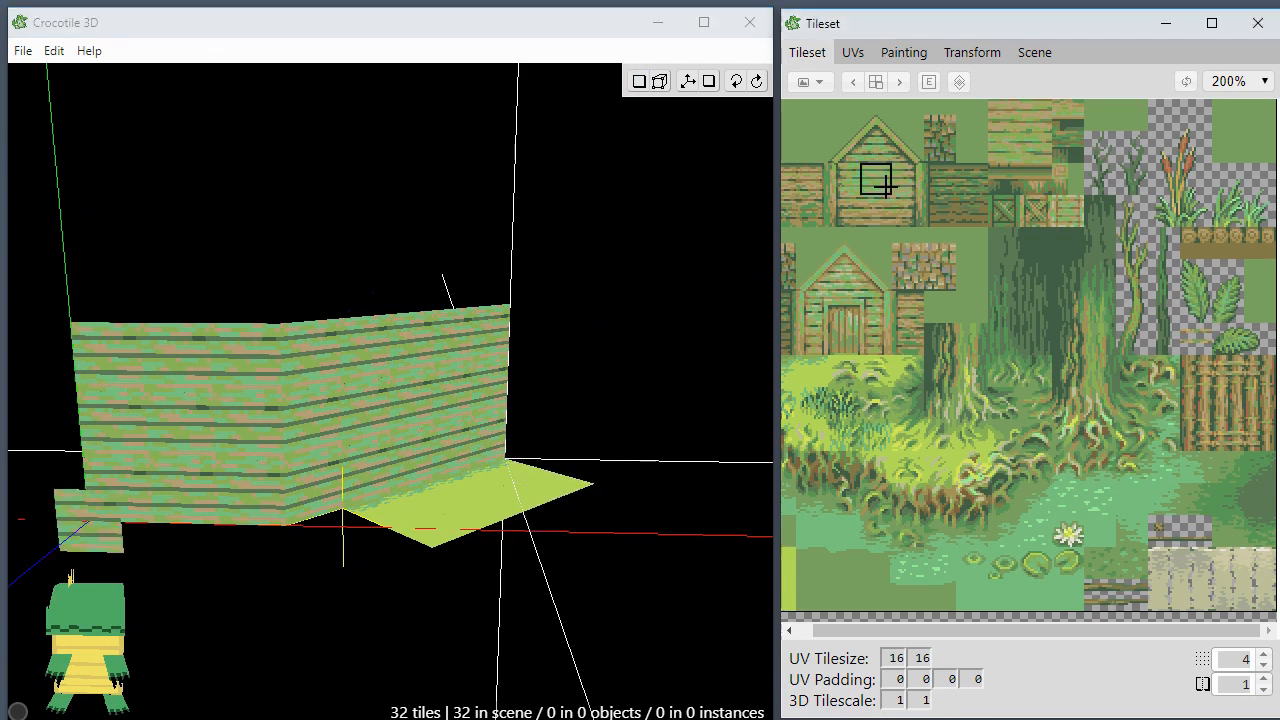
{"action": "left_click", "coordinate": [600, 432]}
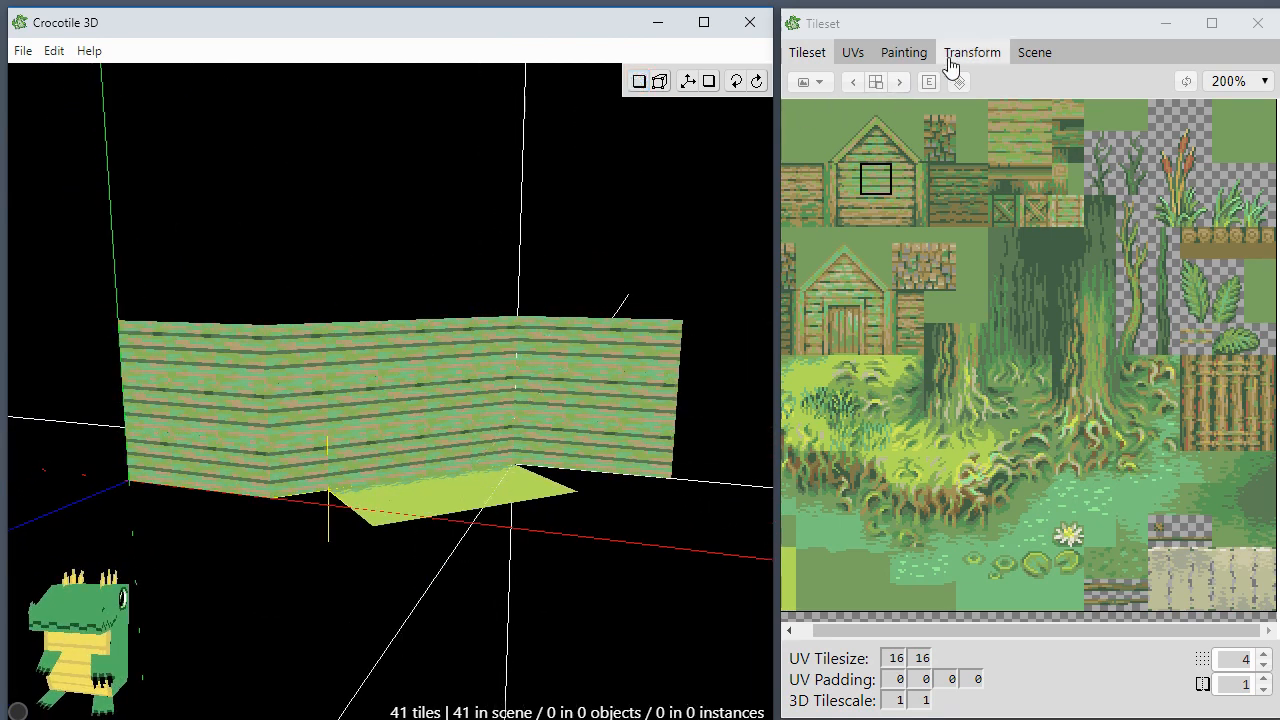
Step: Set a Translate X of 1 and apply it to tiles selected at the wall's right end
{"action": "left_click", "coordinate": [972, 52]}
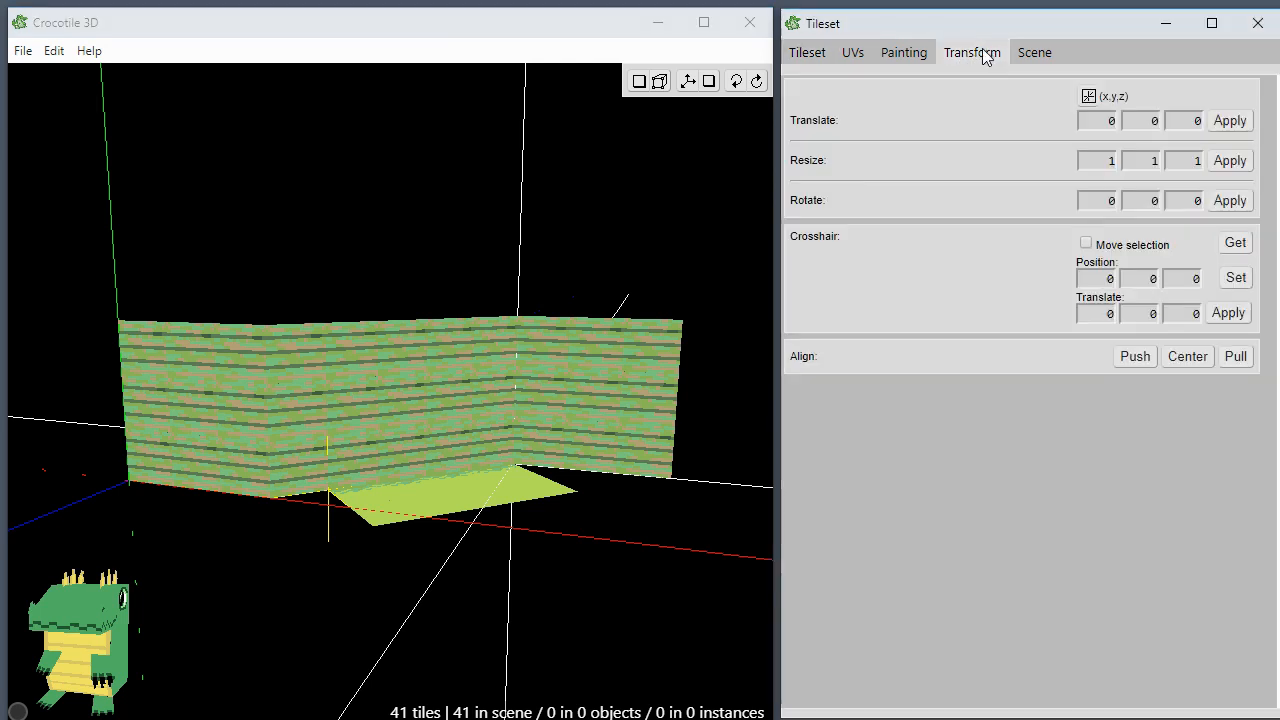
{"action": "left_click", "coordinate": [972, 52]}
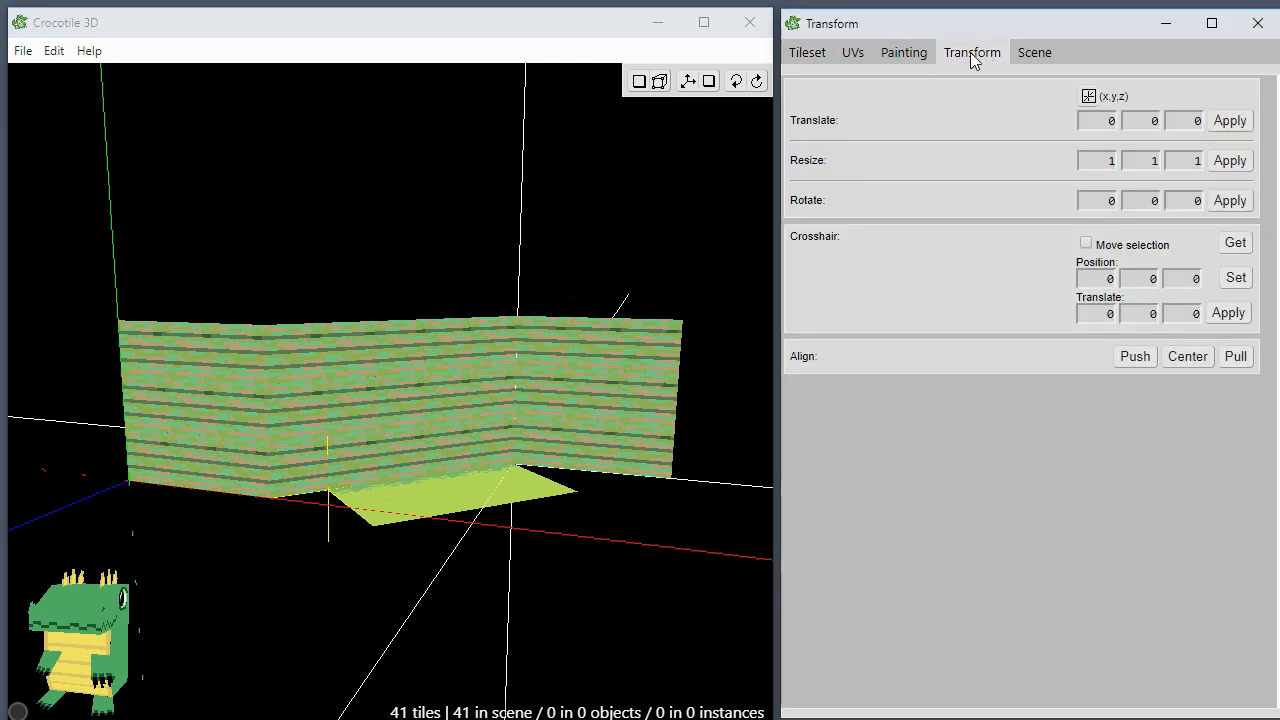
{"action": "mouse_move", "coordinate": [1030, 164]}
{"action": "type", "text": "1"}
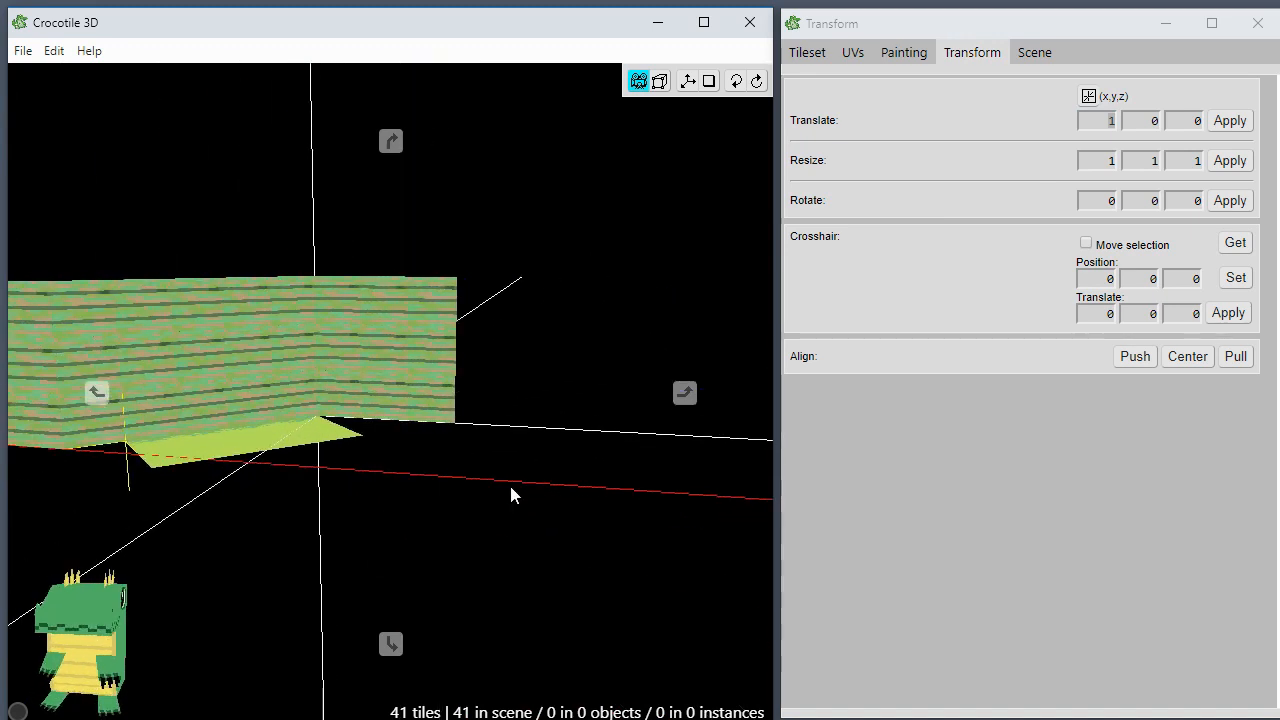
{"action": "left_click", "coordinate": [1096, 120]}
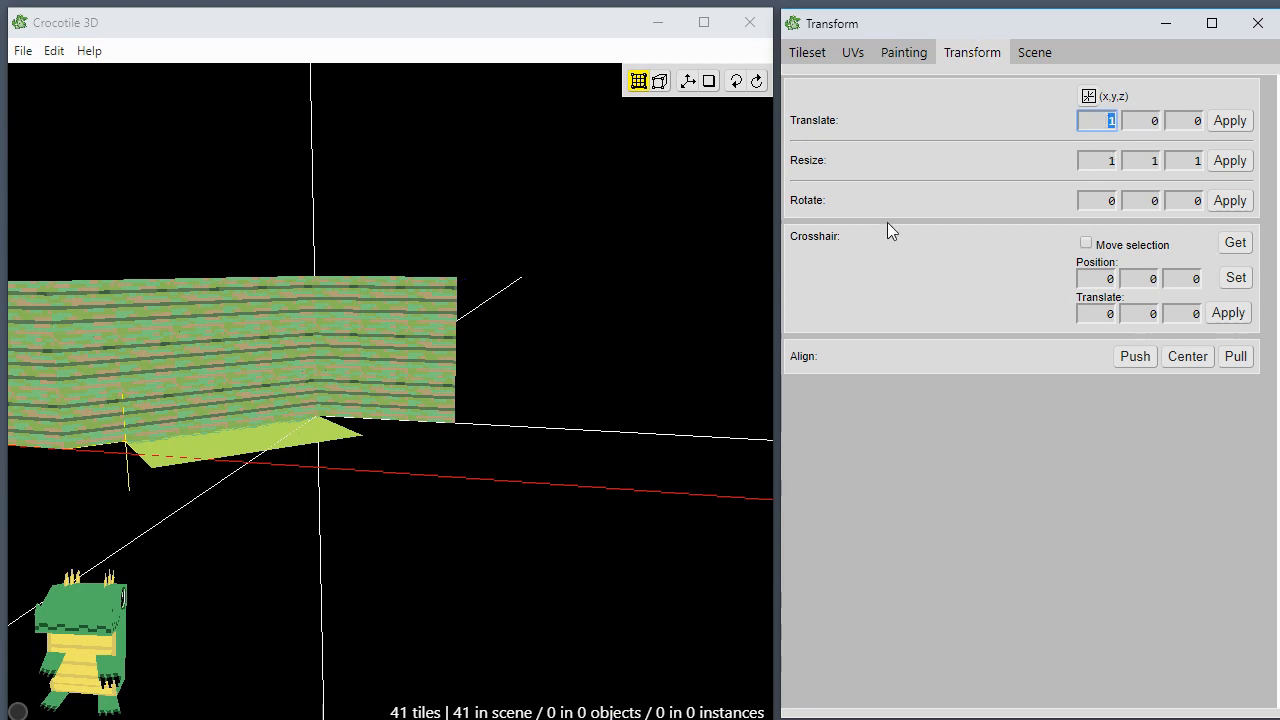
{"action": "mouse_move", "coordinate": [620, 400]}
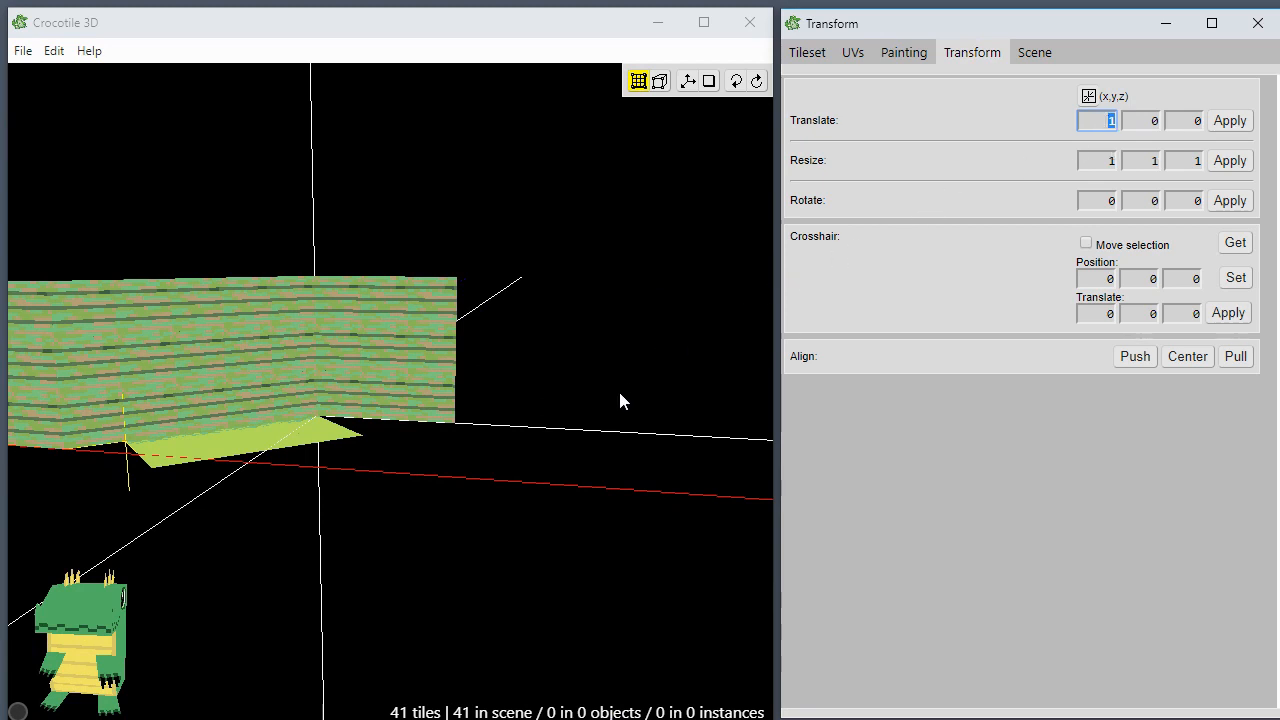
{"action": "left_click", "coordinate": [432, 352]}
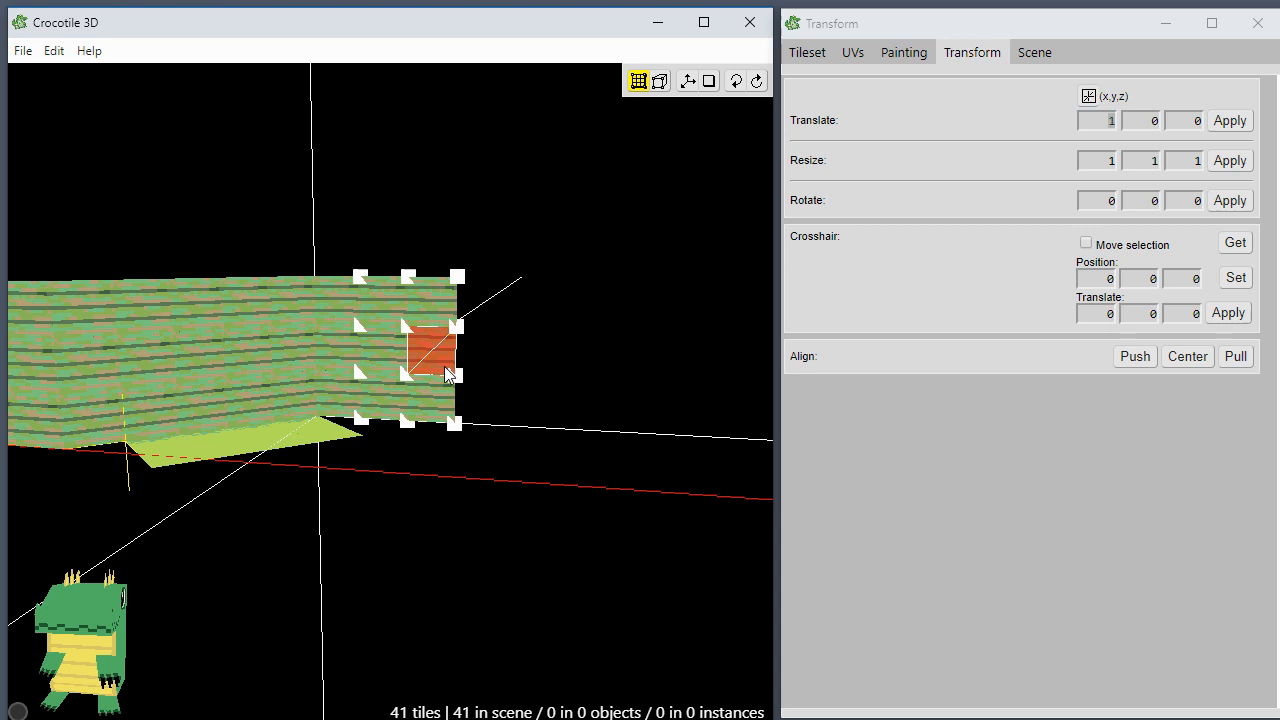
{"action": "left_click", "coordinate": [1228, 120]}
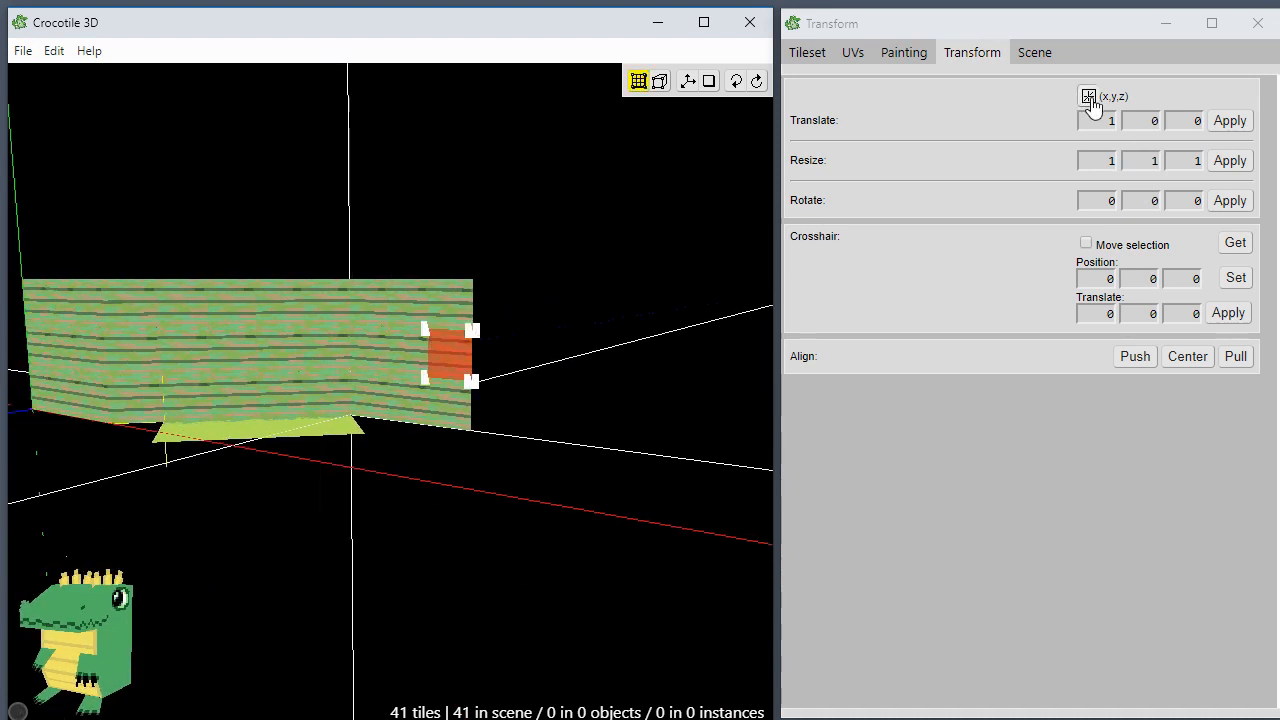
Step: Use camera-relative right/up/backward translation and nudge the loose tile right four times, one unit each
{"action": "left_click", "coordinate": [1088, 96]}
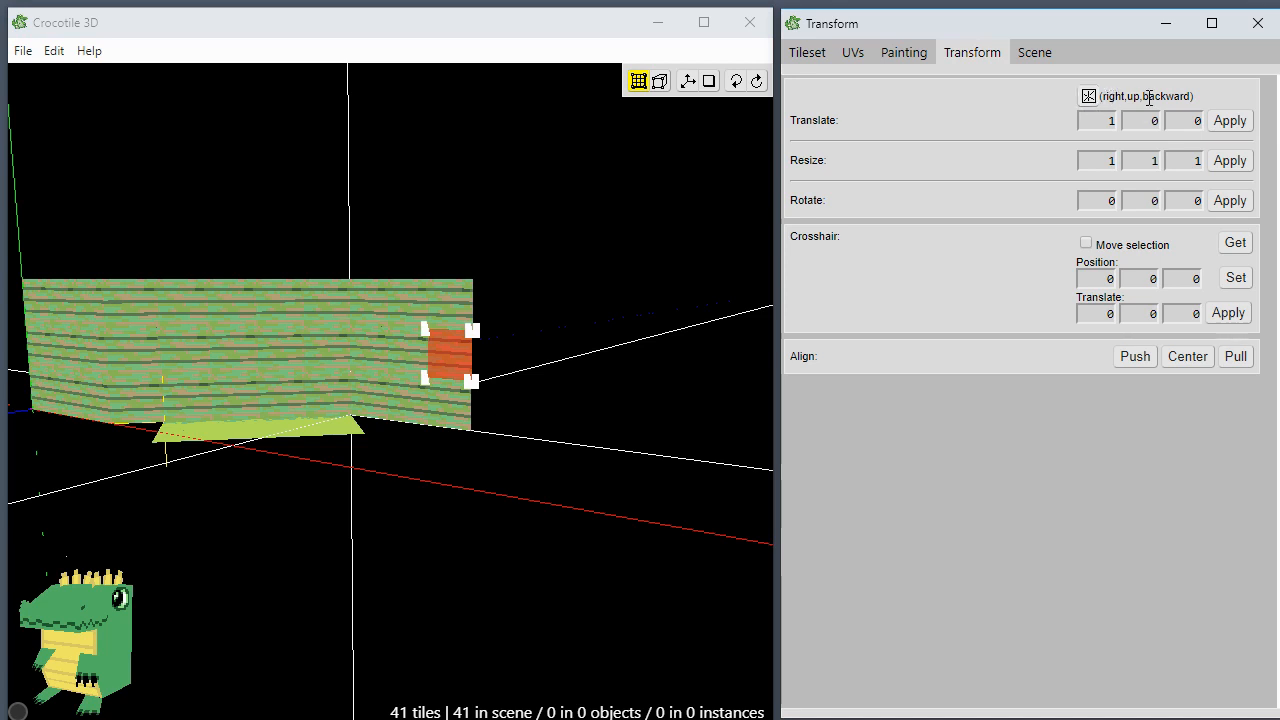
{"action": "mouse_move", "coordinate": [1080, 164]}
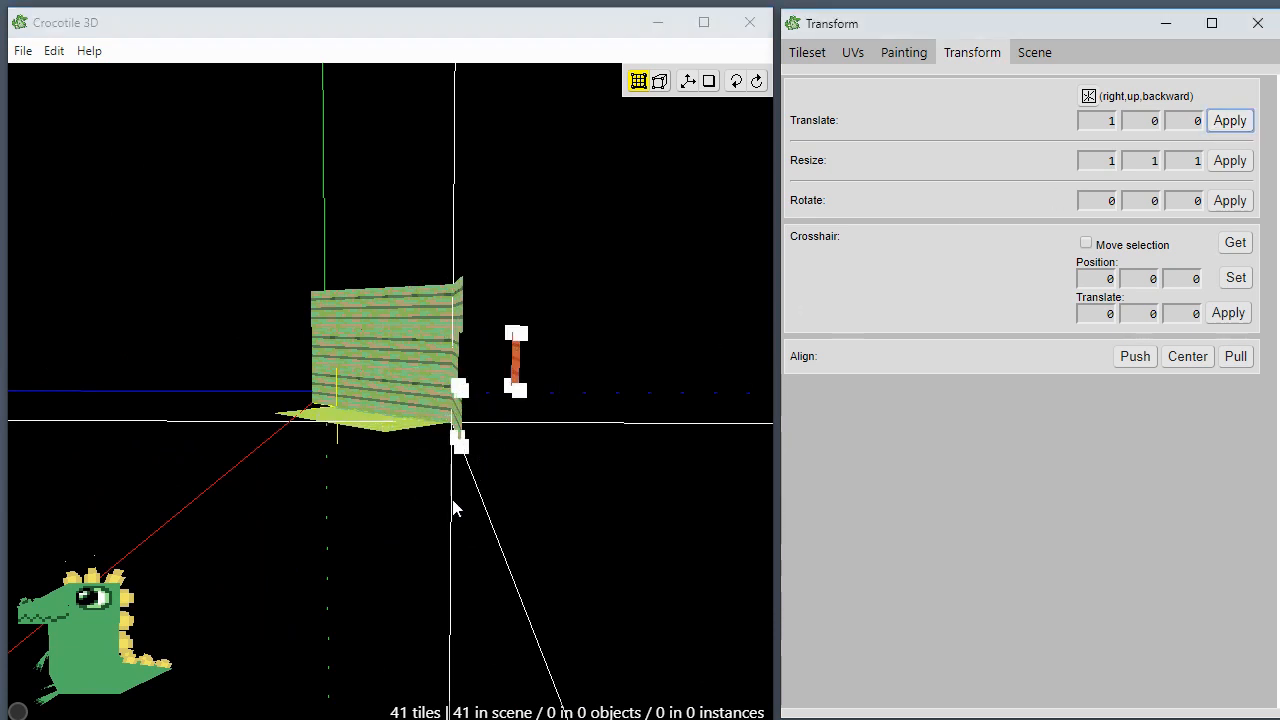
{"action": "left_click", "coordinate": [1228, 120]}
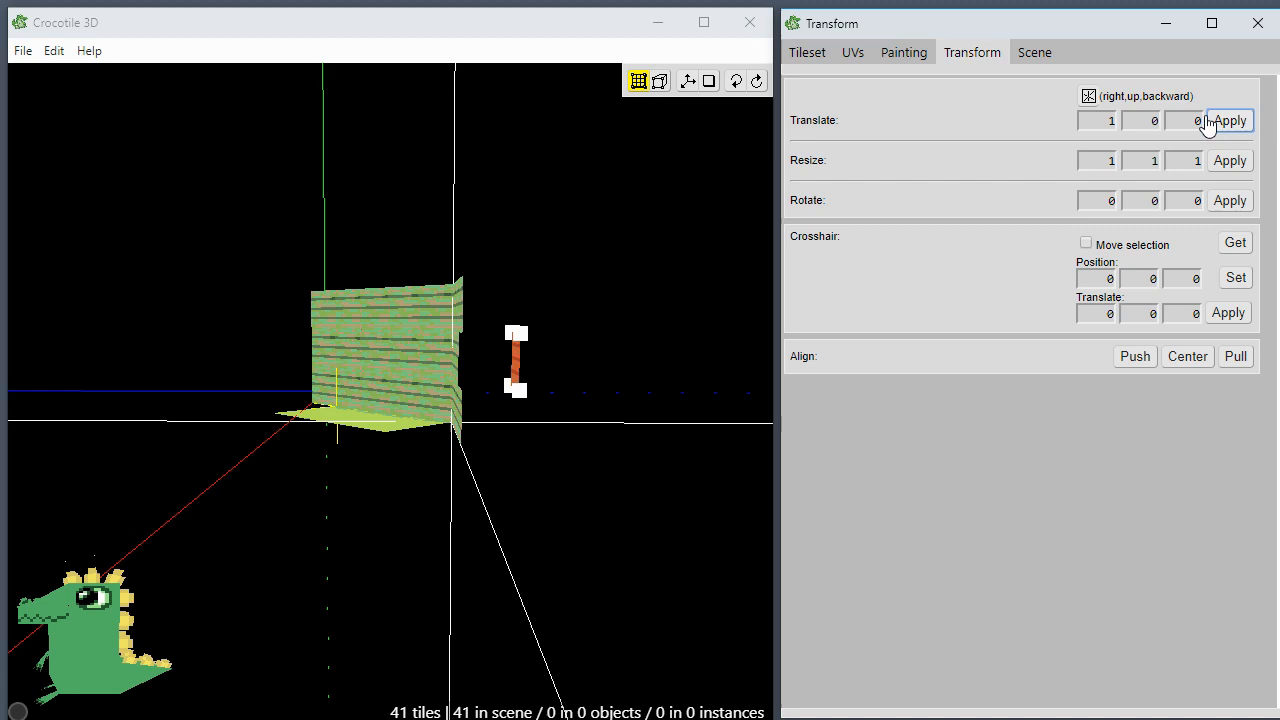
{"action": "left_click", "coordinate": [1228, 120]}
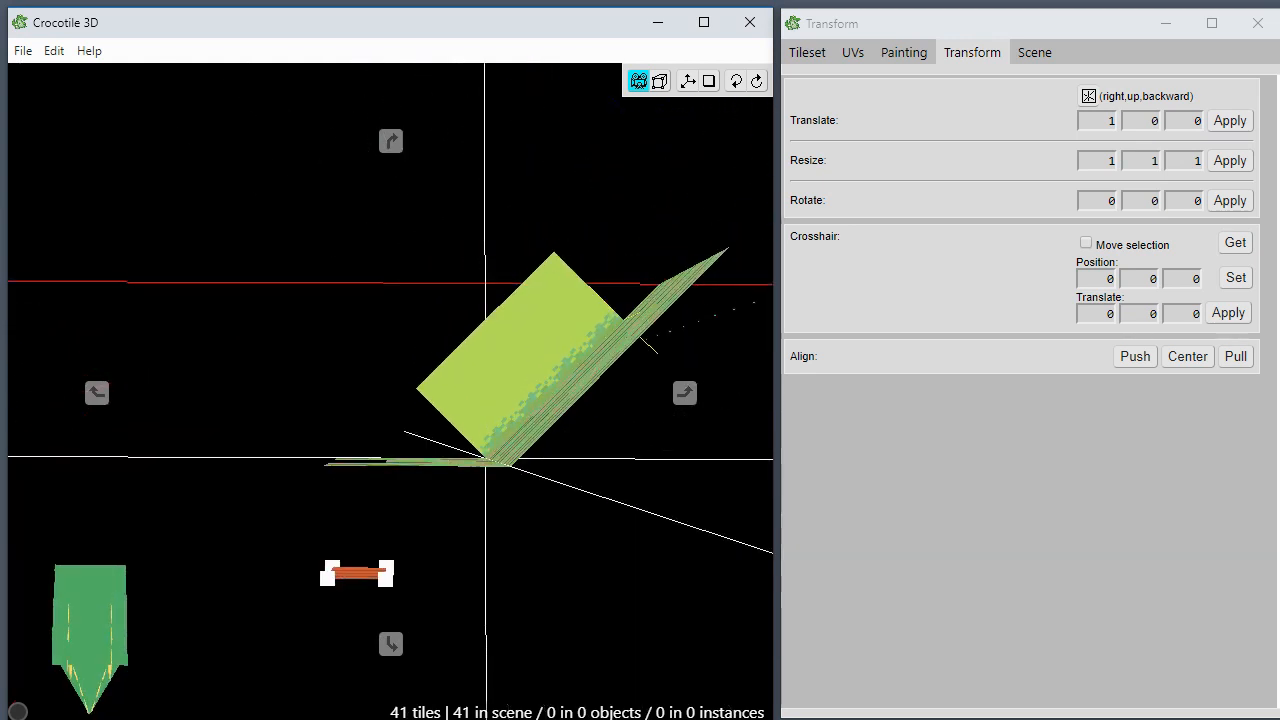
{"action": "left_click", "coordinate": [1228, 120]}
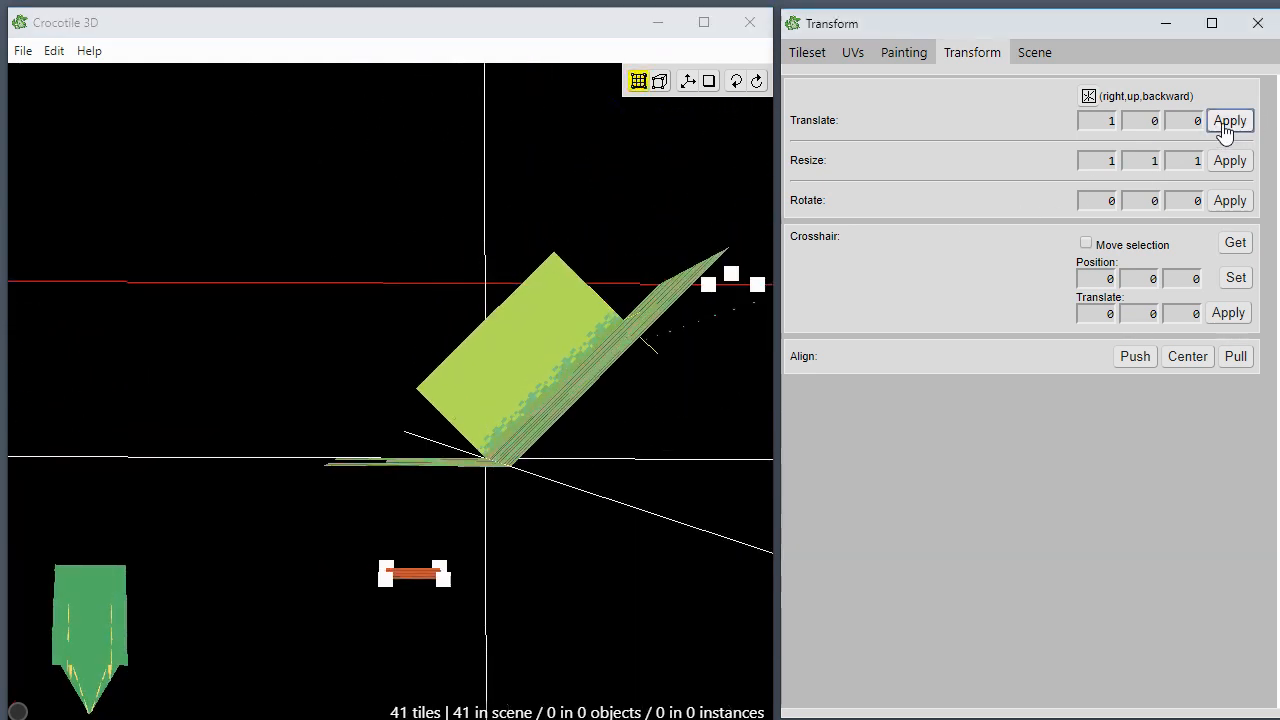
{"action": "left_click", "coordinate": [1228, 120]}
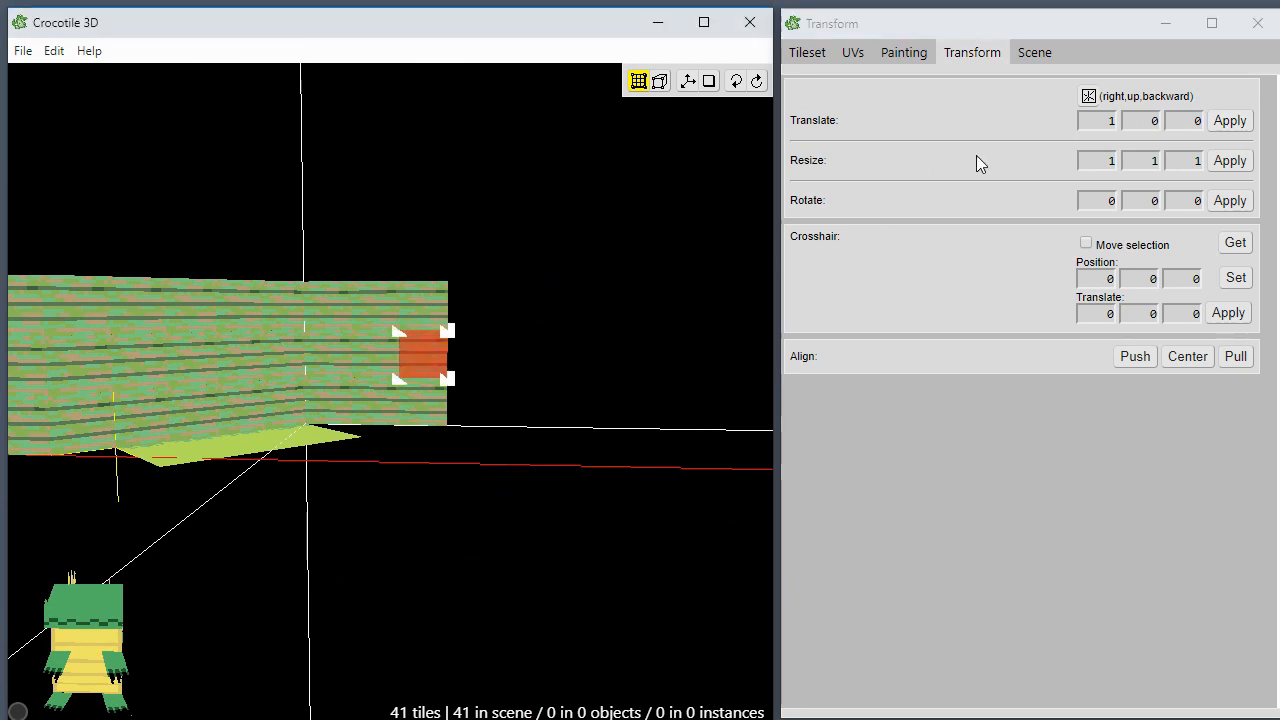
{"action": "mouse_move", "coordinate": [1088, 96]}
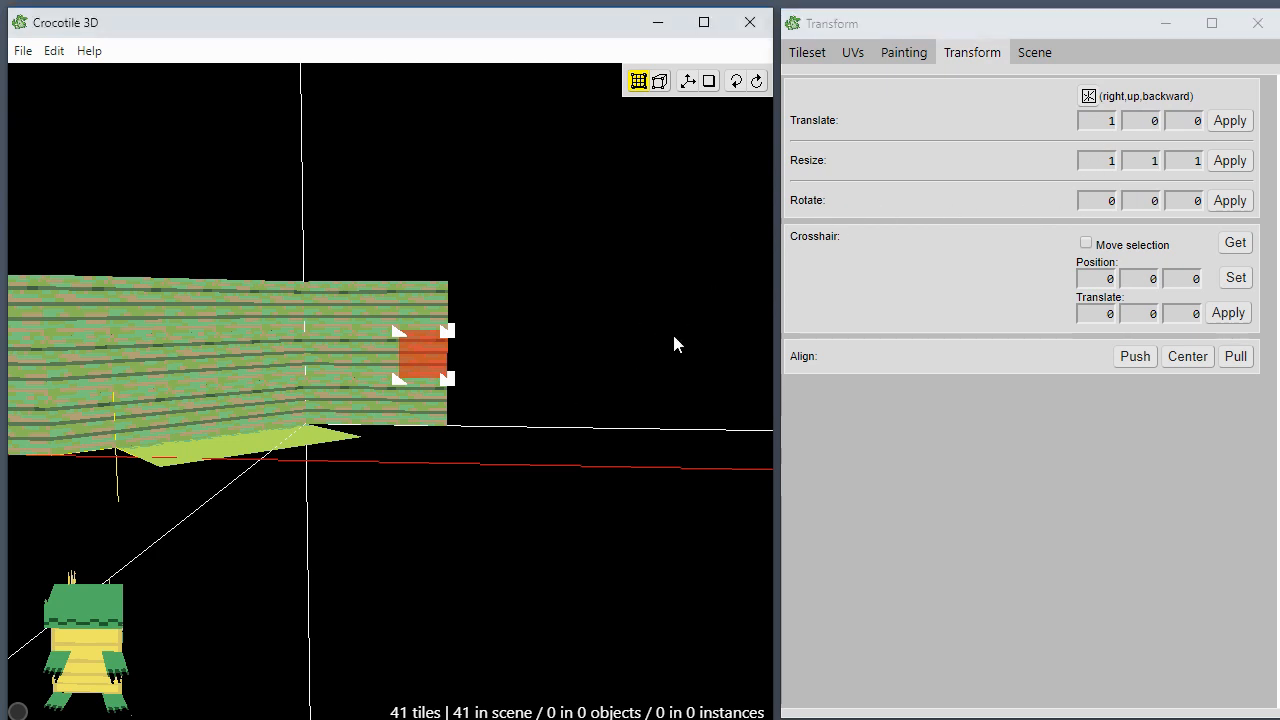
{"action": "mouse_move", "coordinate": [844, 232]}
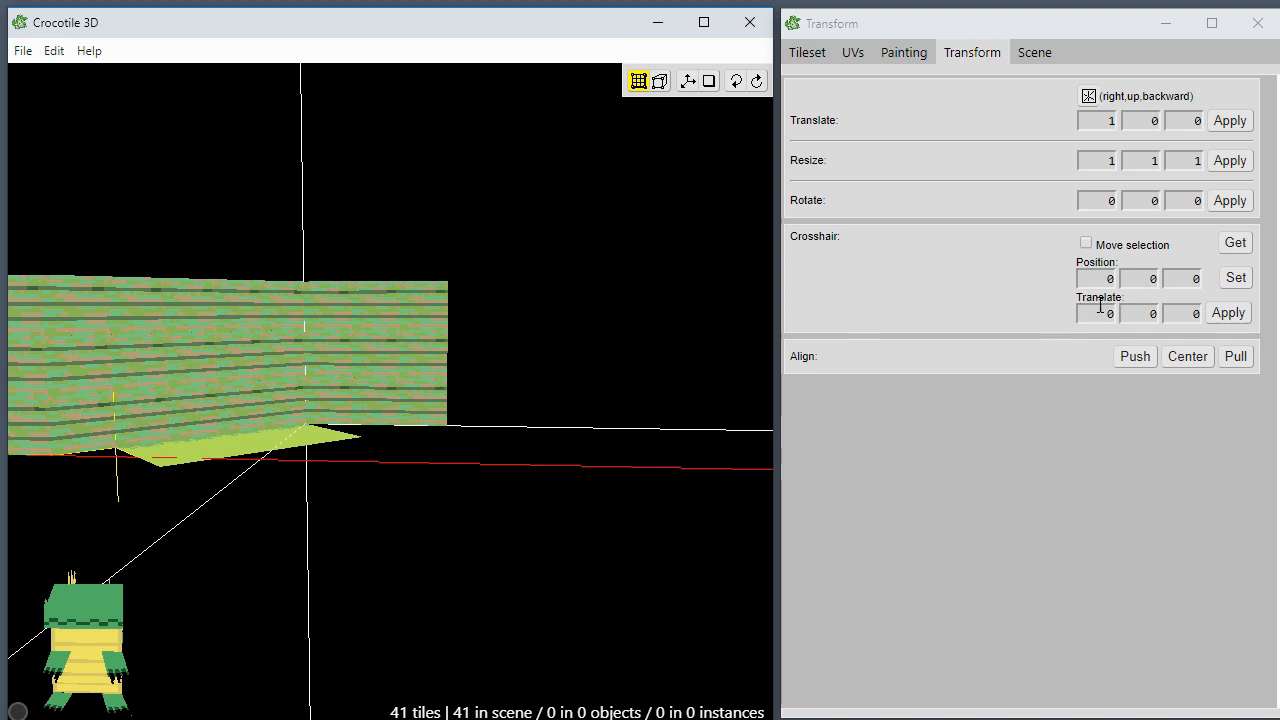
{"action": "mouse_move", "coordinate": [1140, 312]}
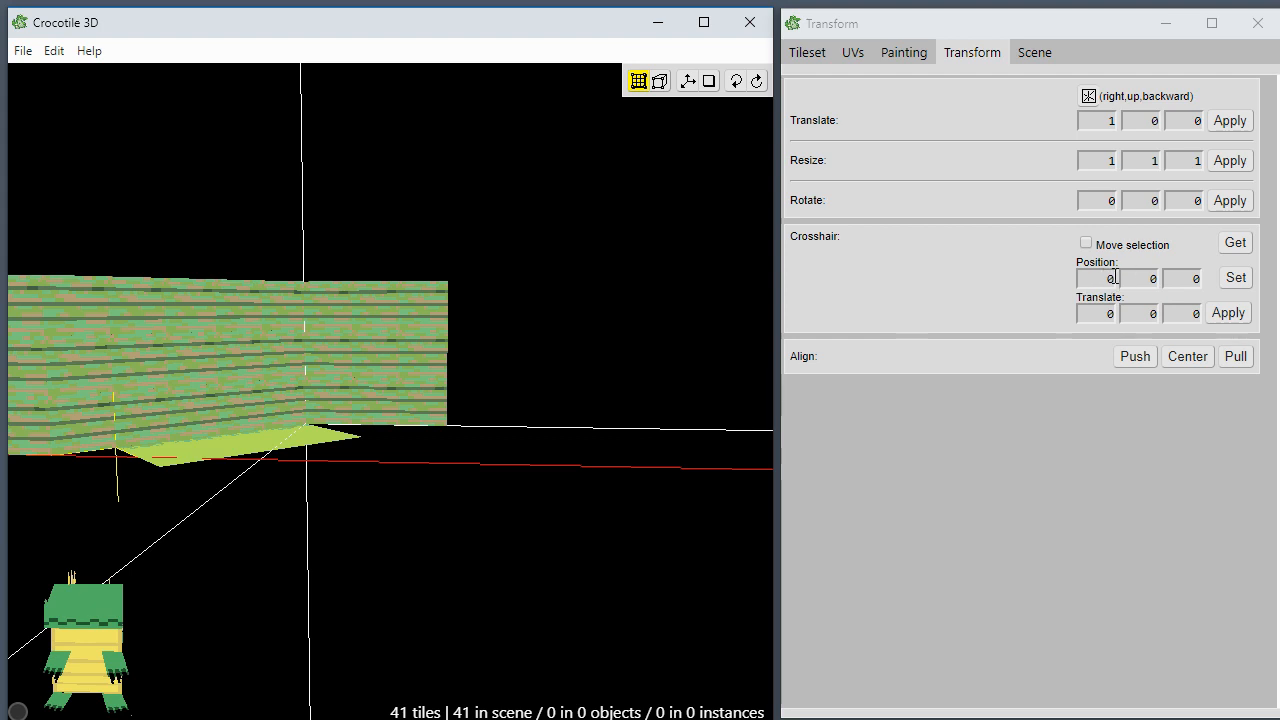
{"action": "mouse_move", "coordinate": [1184, 278]}
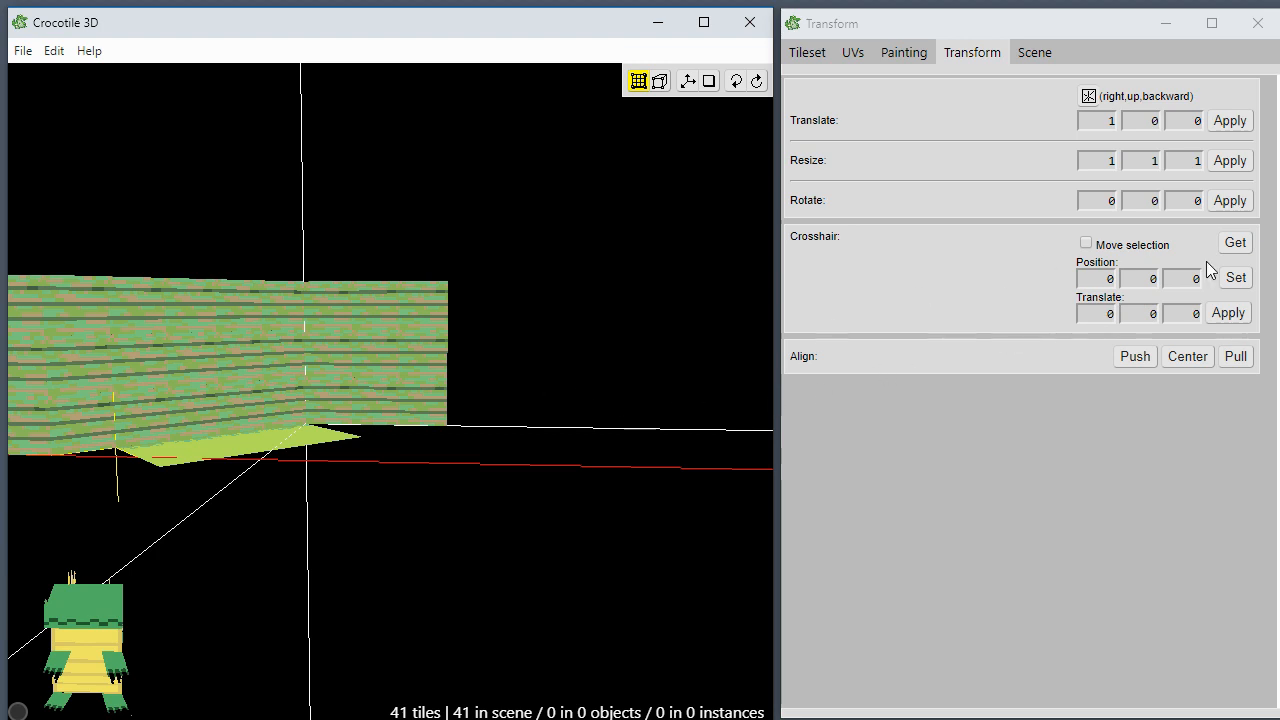
Step: Get the crosshair position, set its Z to -4, and translate it one unit right
{"action": "left_click", "coordinate": [1236, 242]}
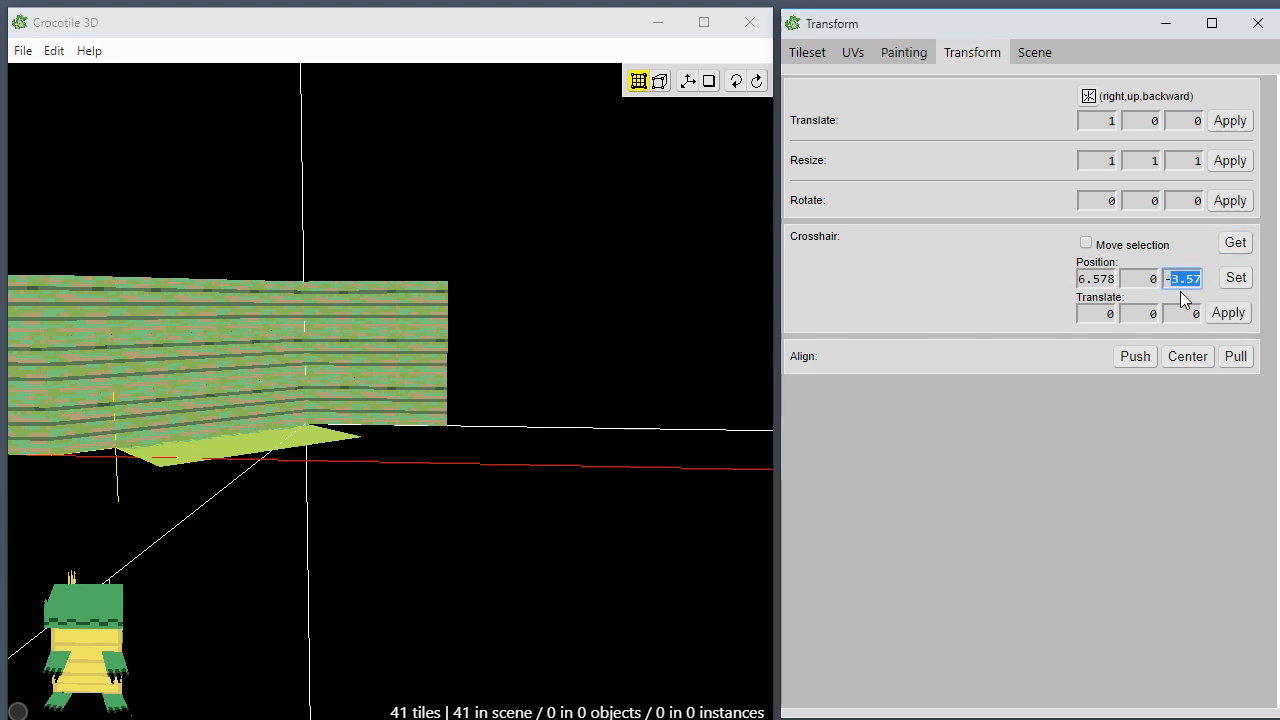
{"action": "left_click", "coordinate": [1236, 276]}
{"action": "type", "text": "1"}
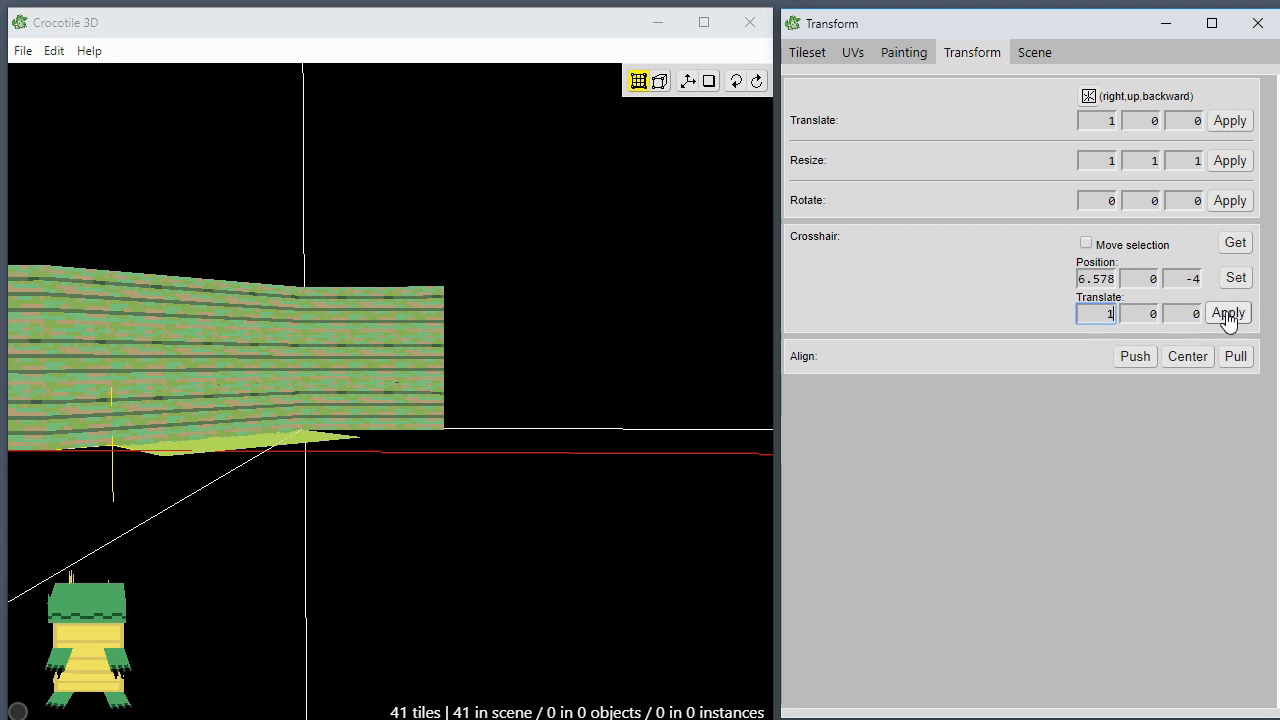
{"action": "left_click", "coordinate": [1228, 312]}
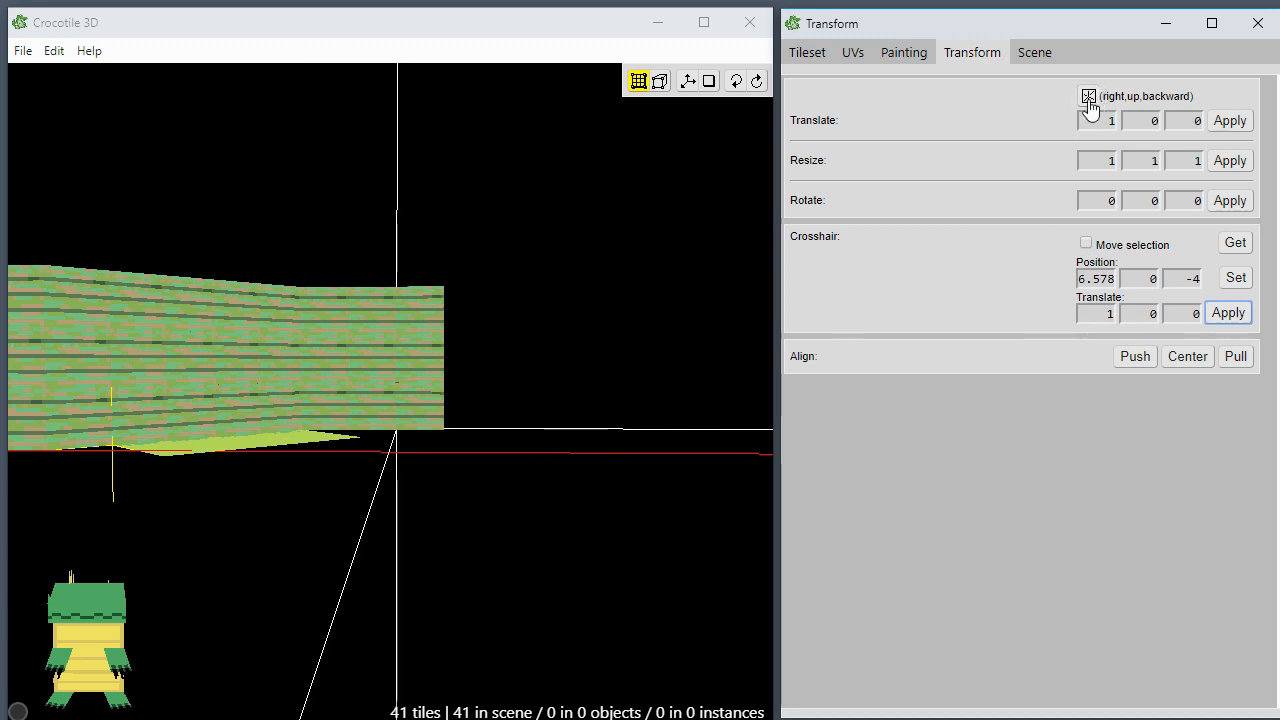
{"action": "left_click", "coordinate": [1088, 96]}
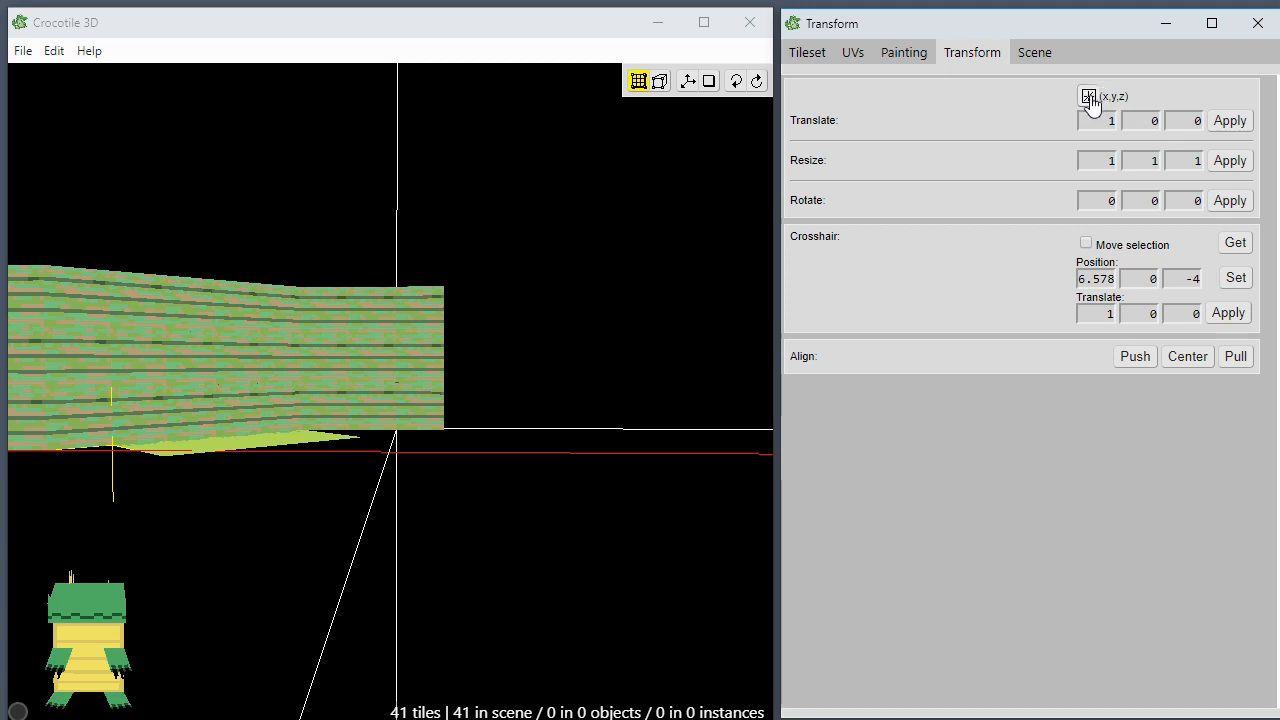
{"action": "left_click", "coordinate": [1088, 96]}
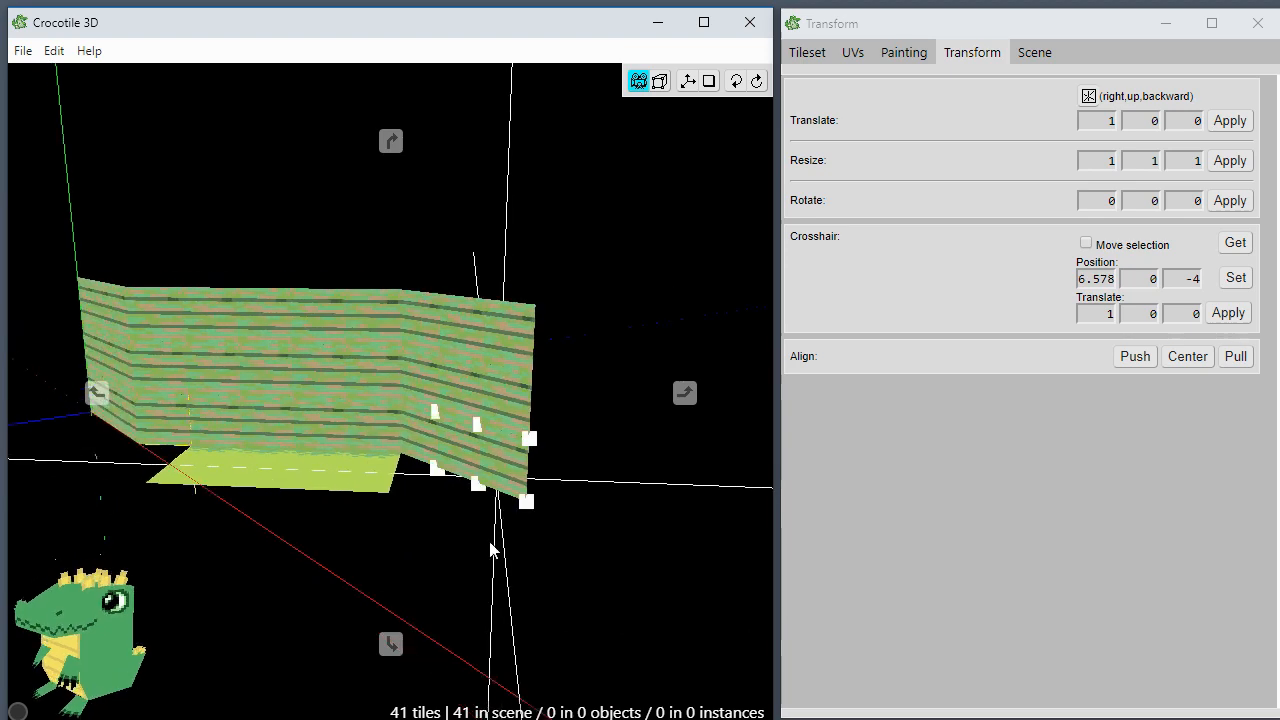
Step: Select a middle plank tile and translate it out of the wall, leaving a square window hole
{"action": "left_click_drag", "start_coordinate": [490, 550], "coordinate": [536, 480]}
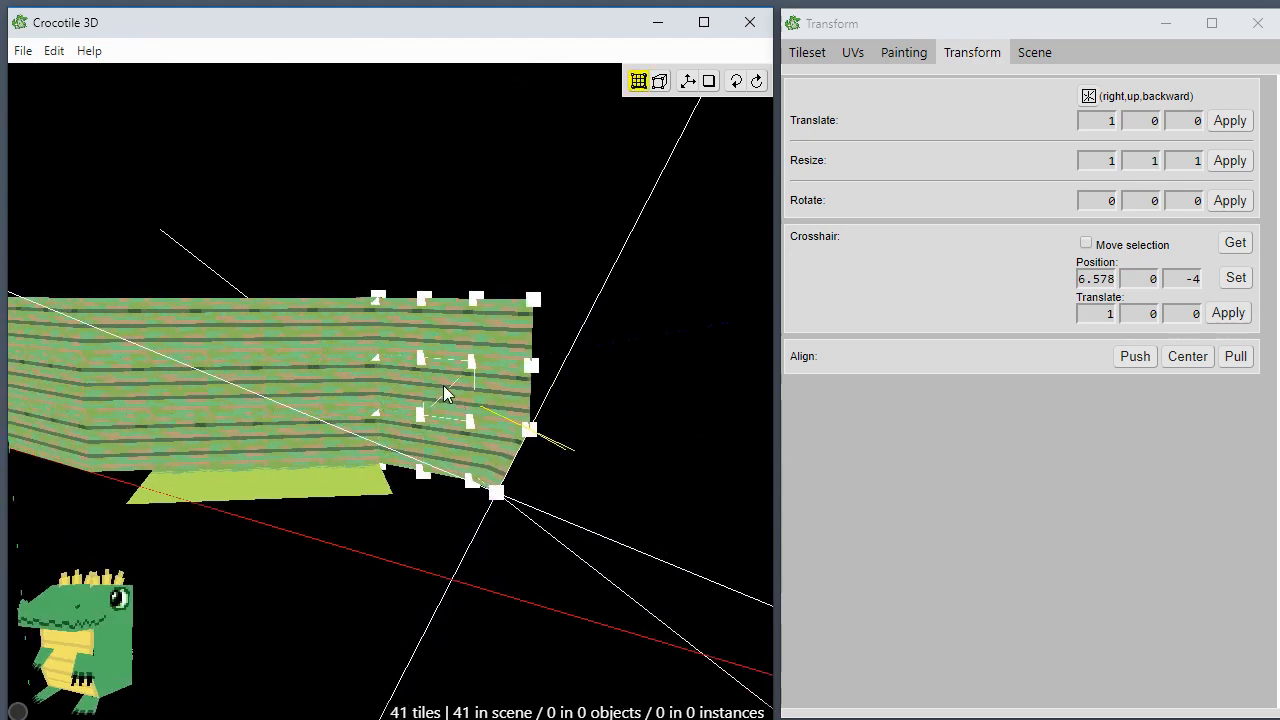
{"action": "left_click", "coordinate": [444, 390]}
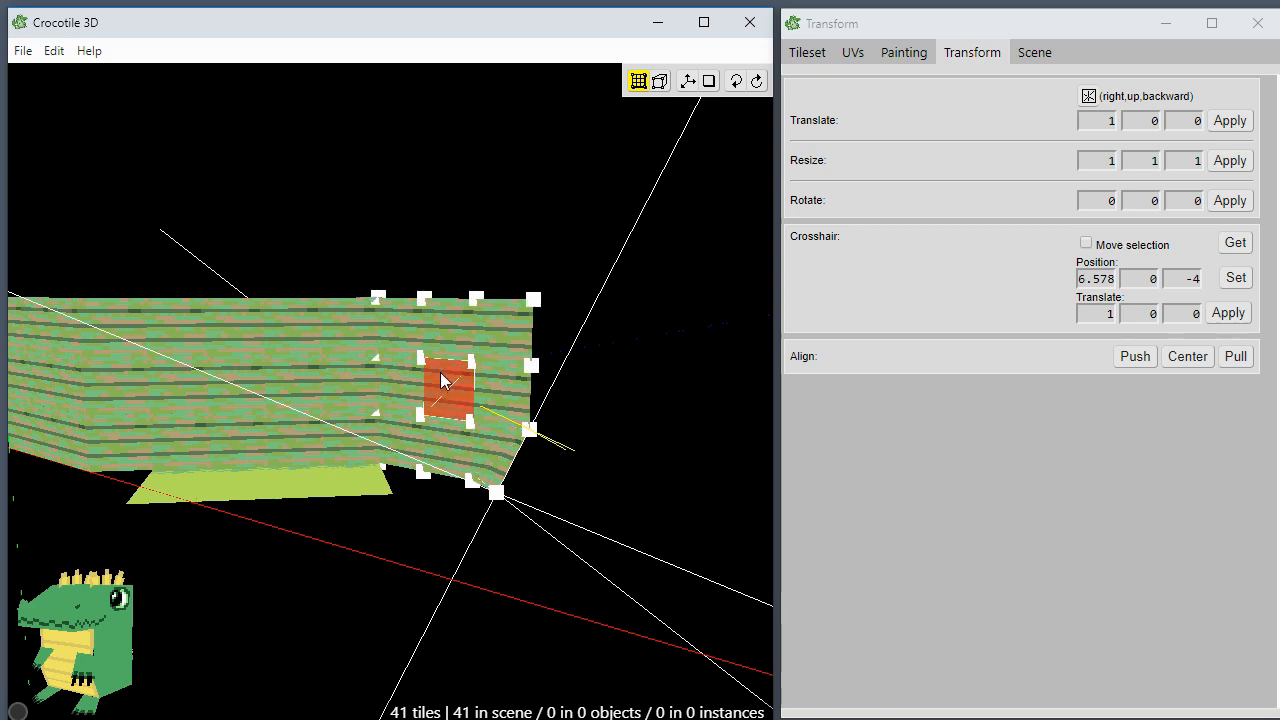
{"action": "left_click", "coordinate": [1228, 120]}
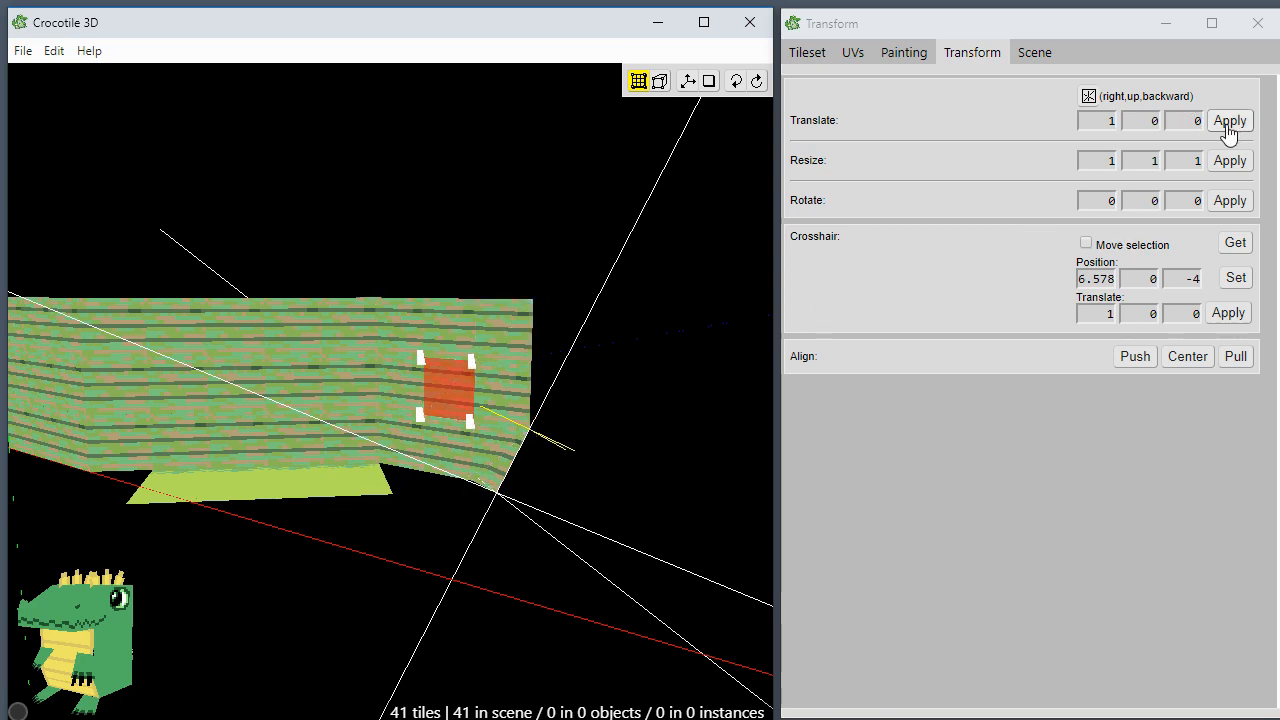
{"action": "left_click", "coordinate": [1230, 120]}
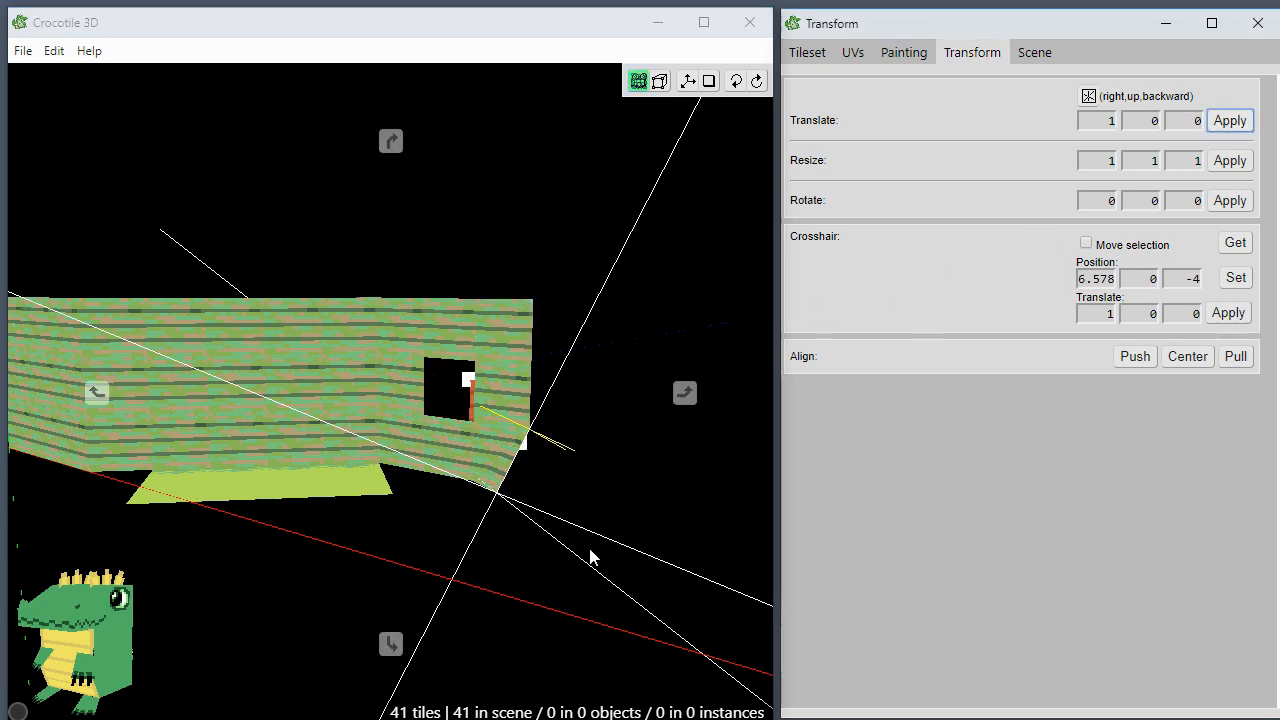
{"action": "left_click", "coordinate": [1228, 120]}
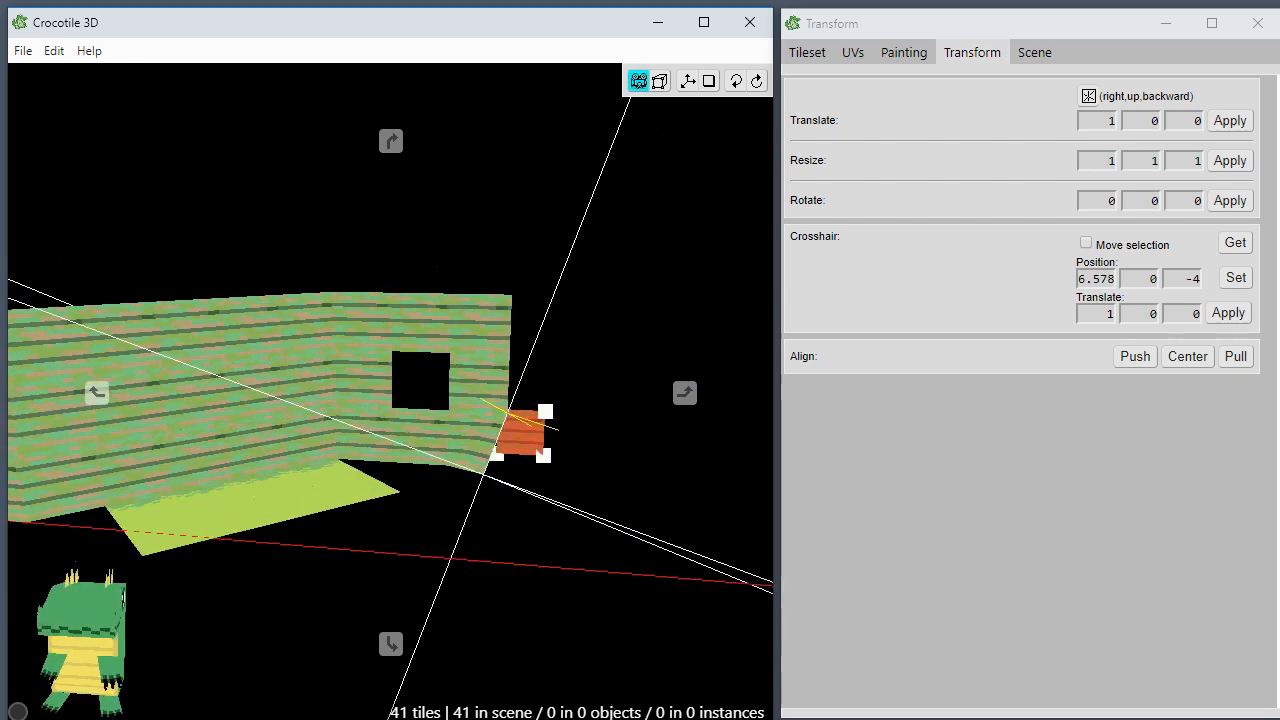
Step: Translate the loose plank tile back into its slot, closing the window hole, then orbit the wall
{"action": "left_click", "coordinate": [1228, 120]}
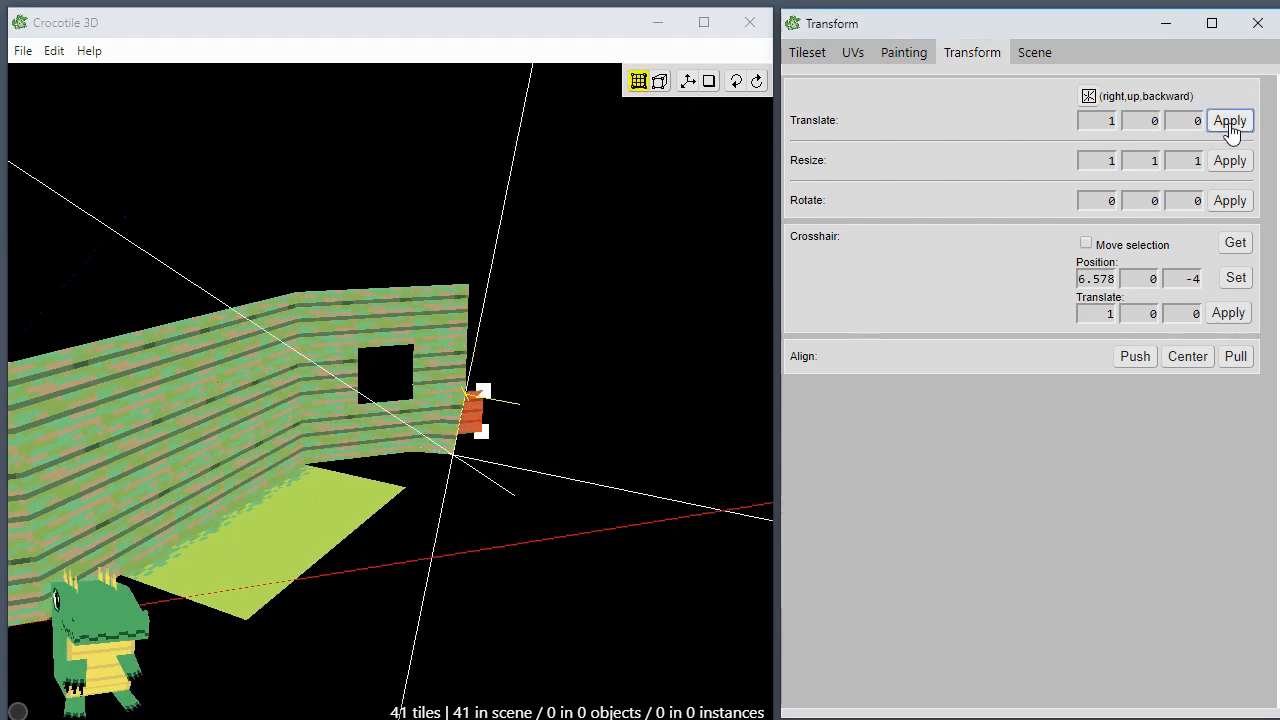
{"action": "left_click", "coordinate": [1230, 120]}
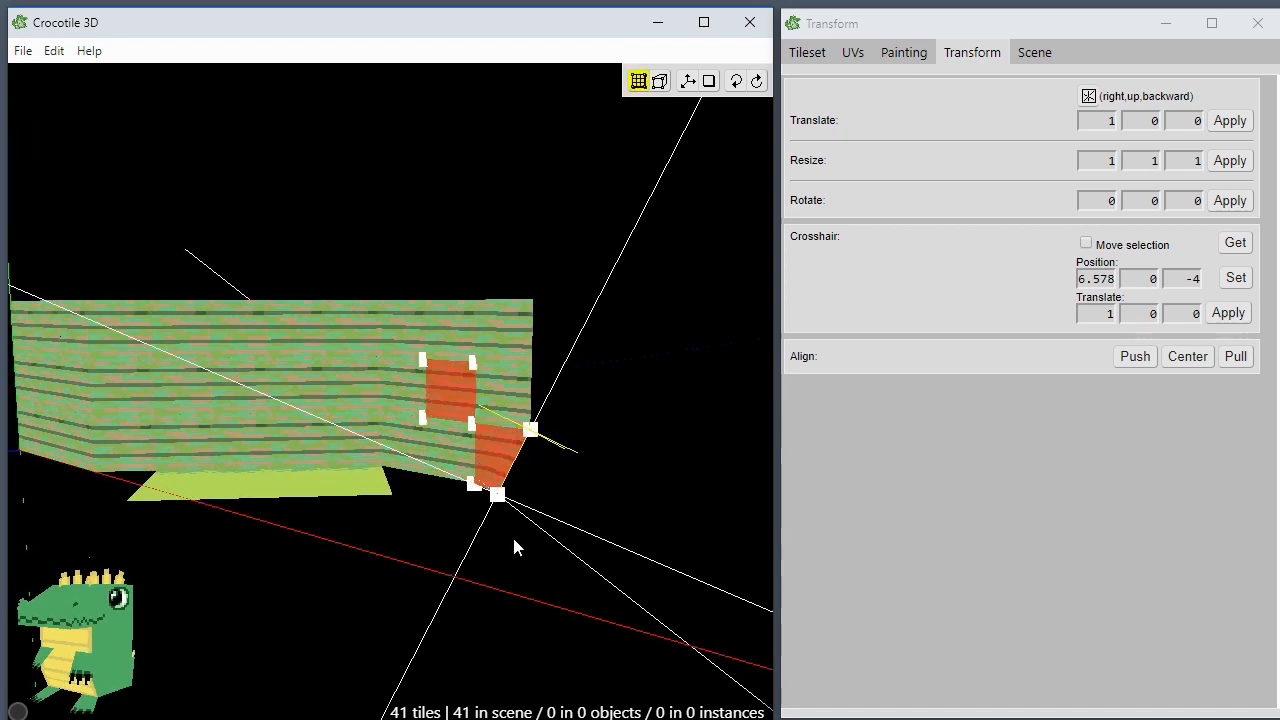
{"action": "left_click", "coordinate": [638, 80]}
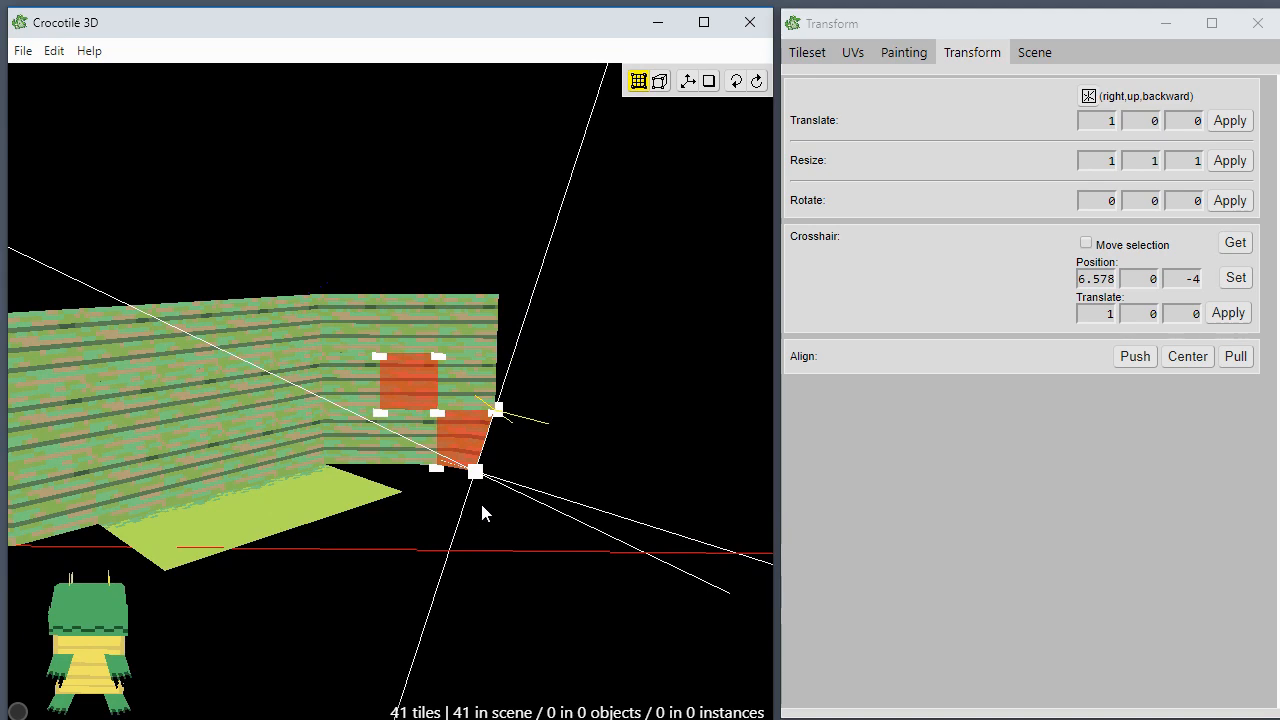
{"action": "mouse_move", "coordinate": [540, 456]}
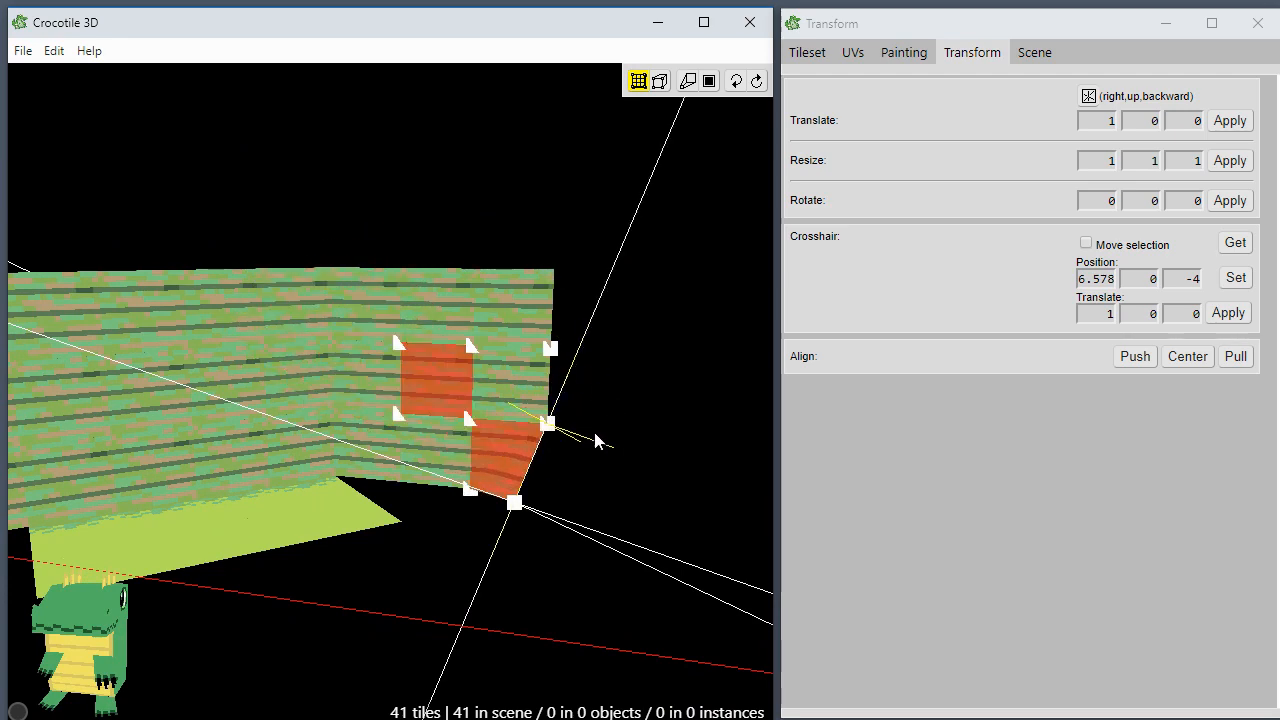
{"action": "left_click_drag", "start_coordinate": [596, 442], "coordinate": [496, 490]}
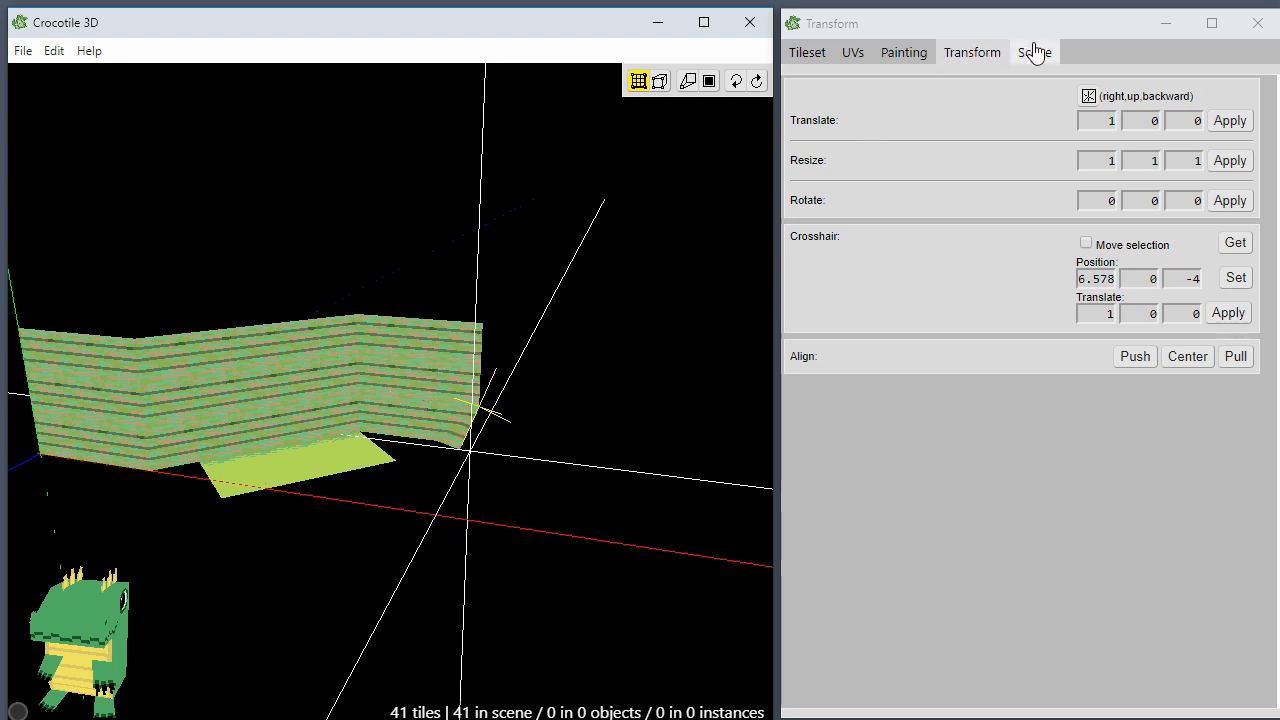
Step: Show the wooden-house tileset, then its pixel-painting tools and colour palette
{"action": "left_click", "coordinate": [904, 52]}
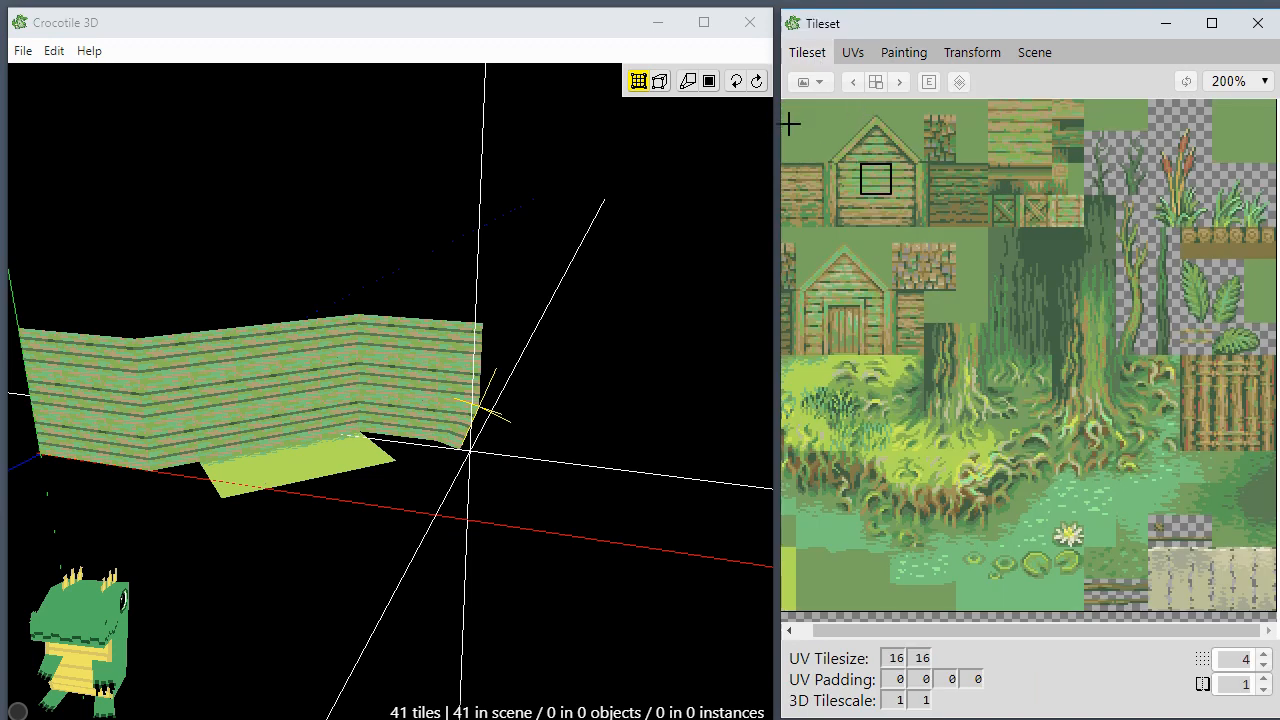
{"action": "left_click", "coordinate": [902, 52]}
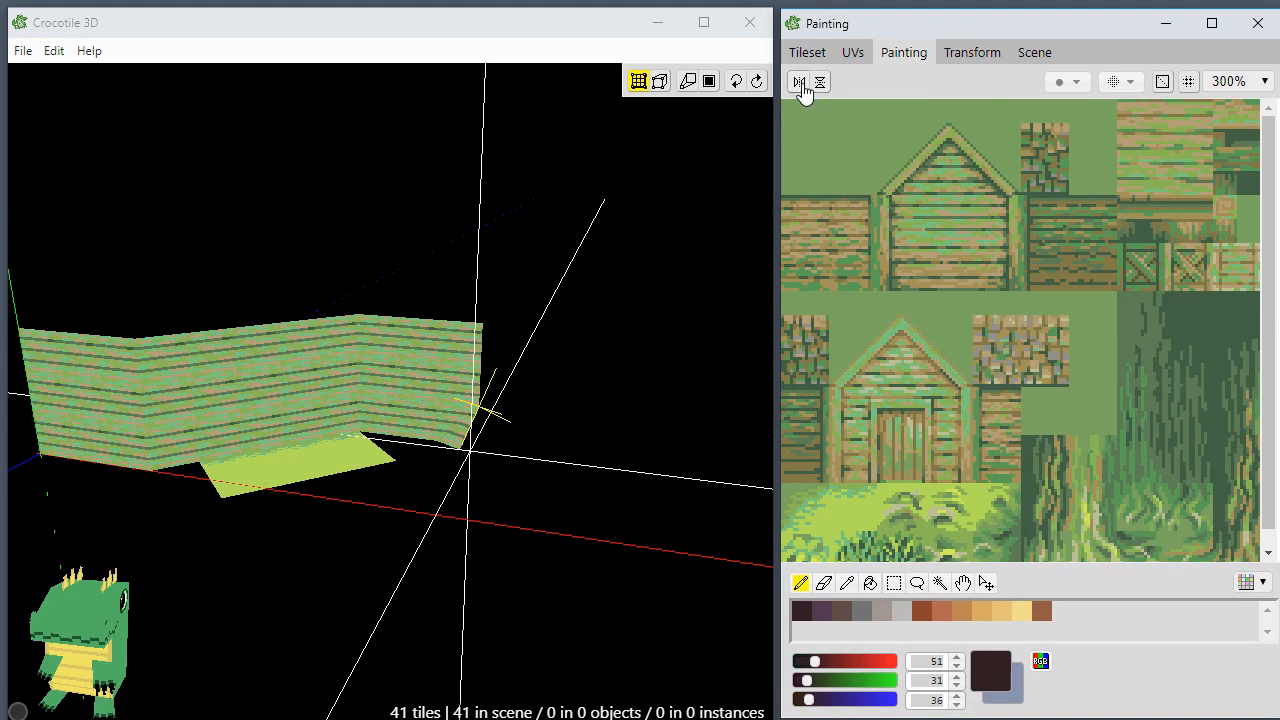
{"action": "mouse_move", "coordinate": [820, 82]}
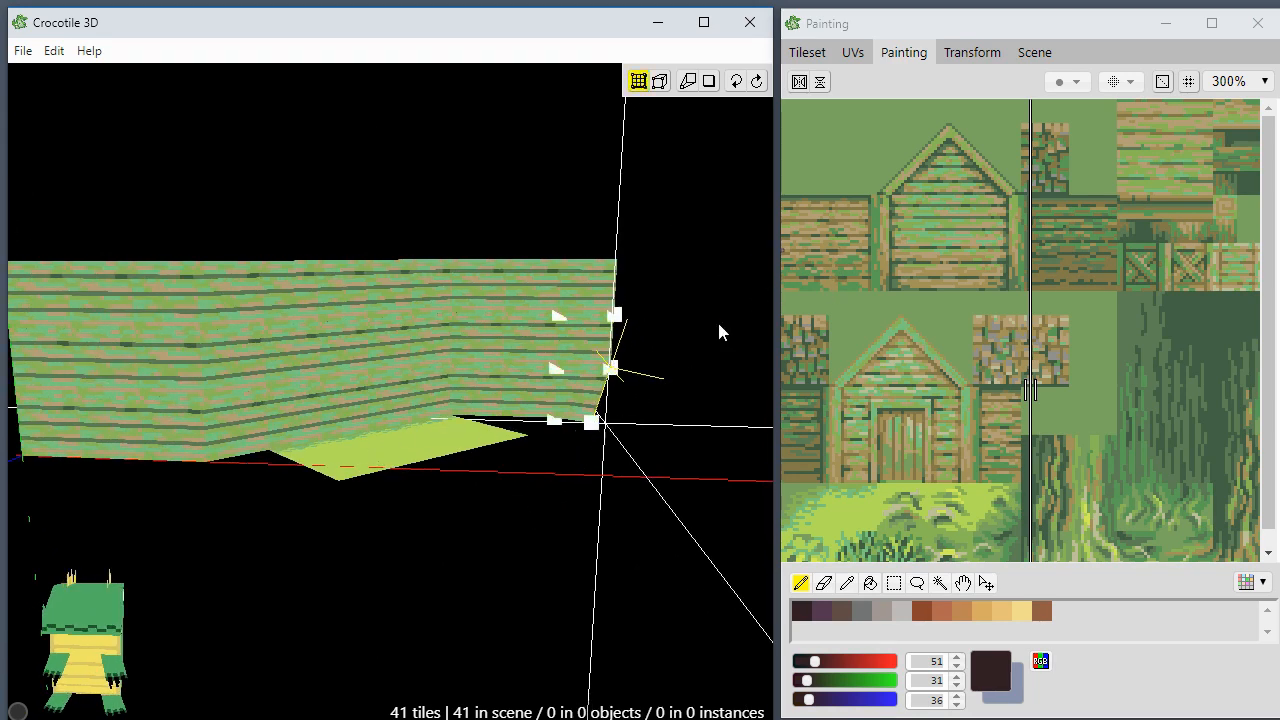
Step: Return to the tileset image and pick one wooden-plank tile from it
{"action": "left_click", "coordinate": [806, 52]}
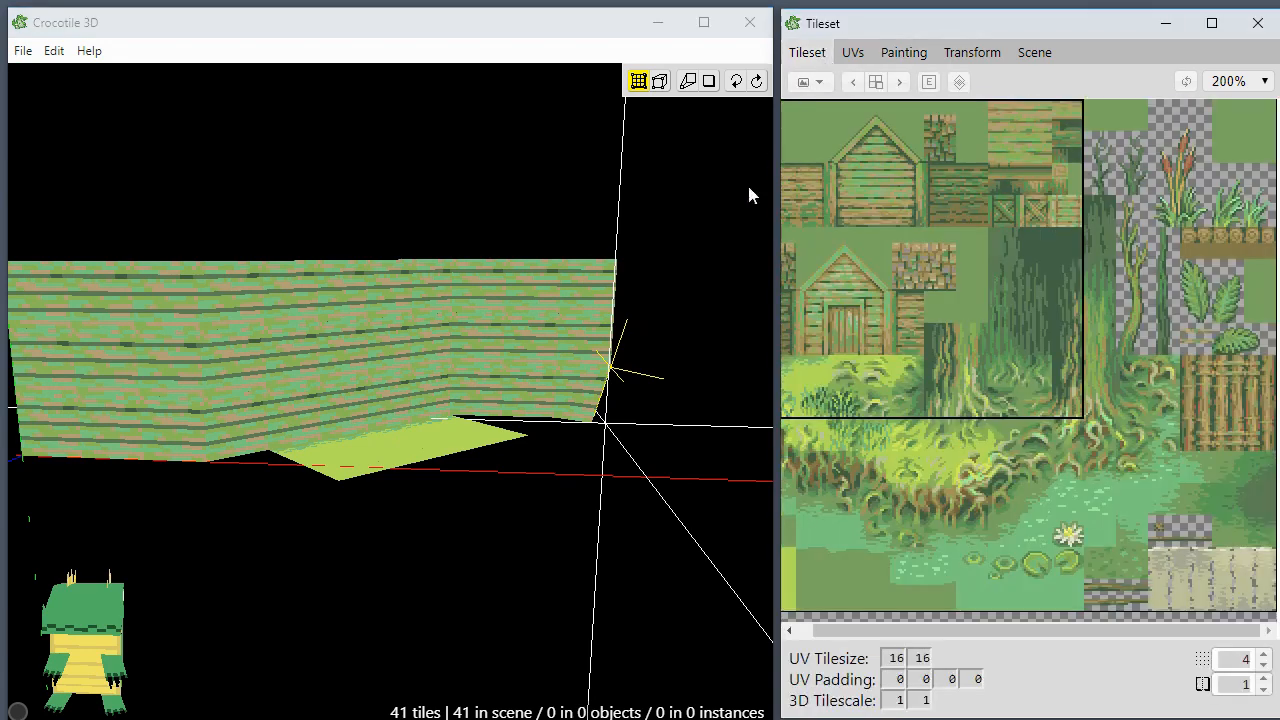
{"action": "left_click", "coordinate": [844, 212]}
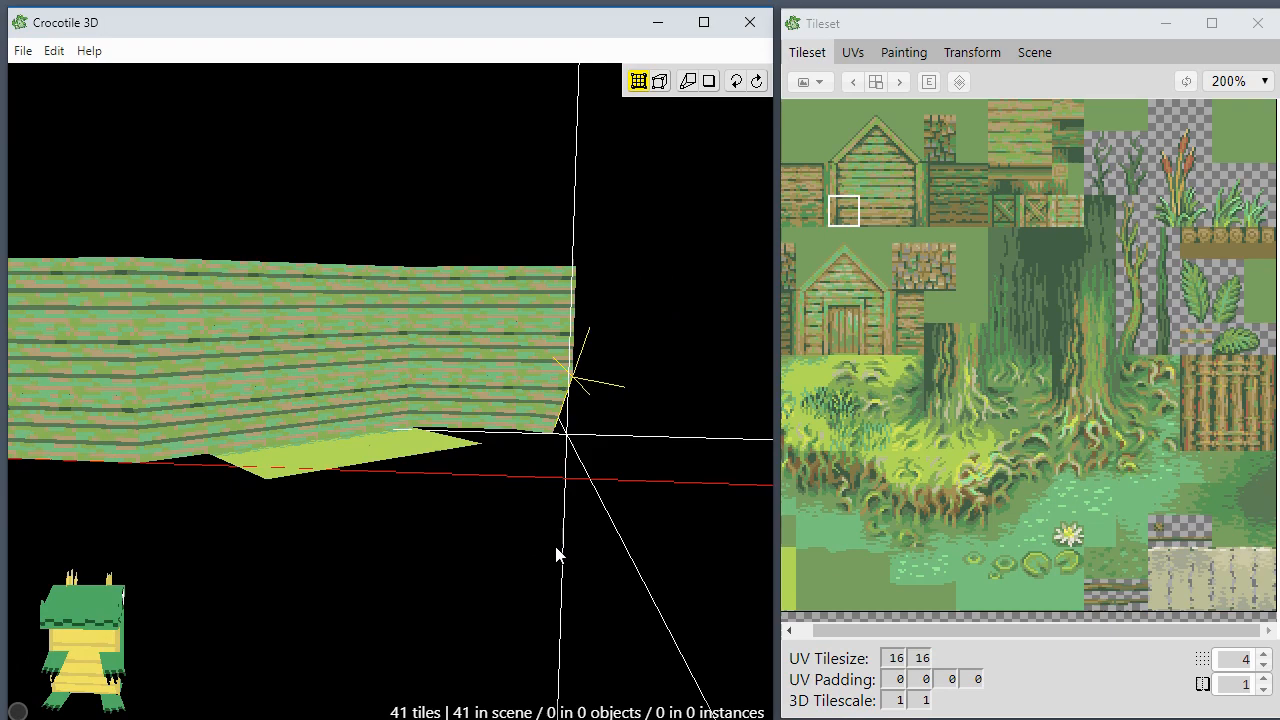
{"action": "mouse_move", "coordinate": [704, 524]}
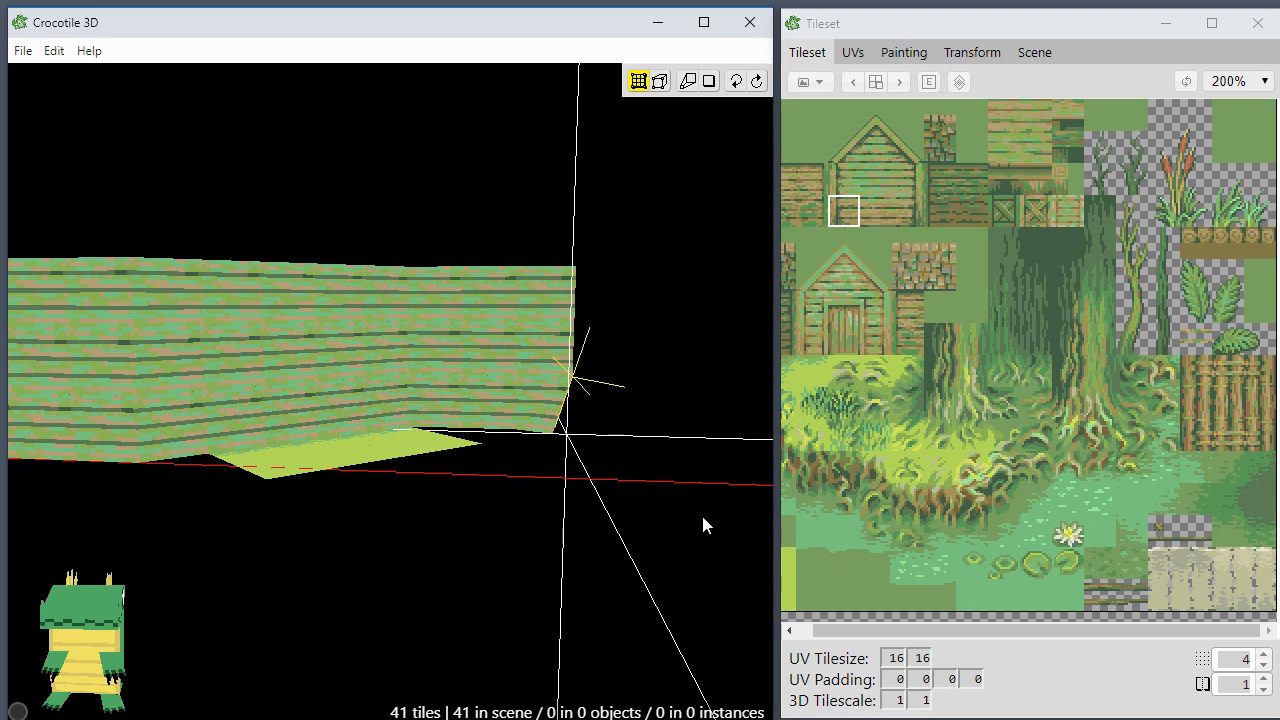